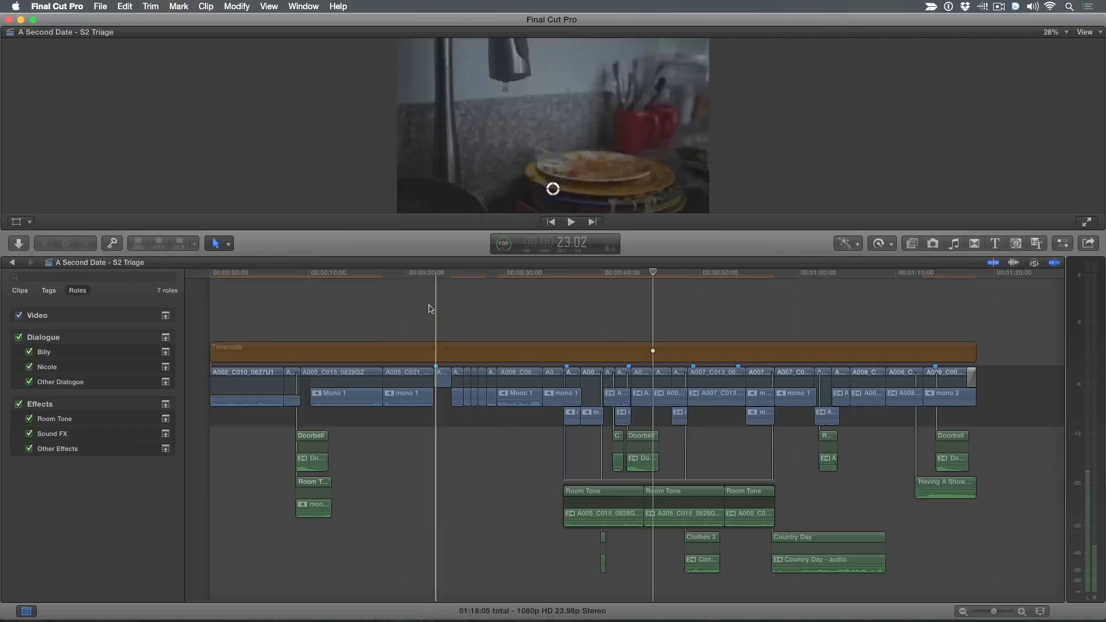
Review the first dialogue clip's audio channel configuration, then select the timecode generator to show its settings
left_click(376, 272)
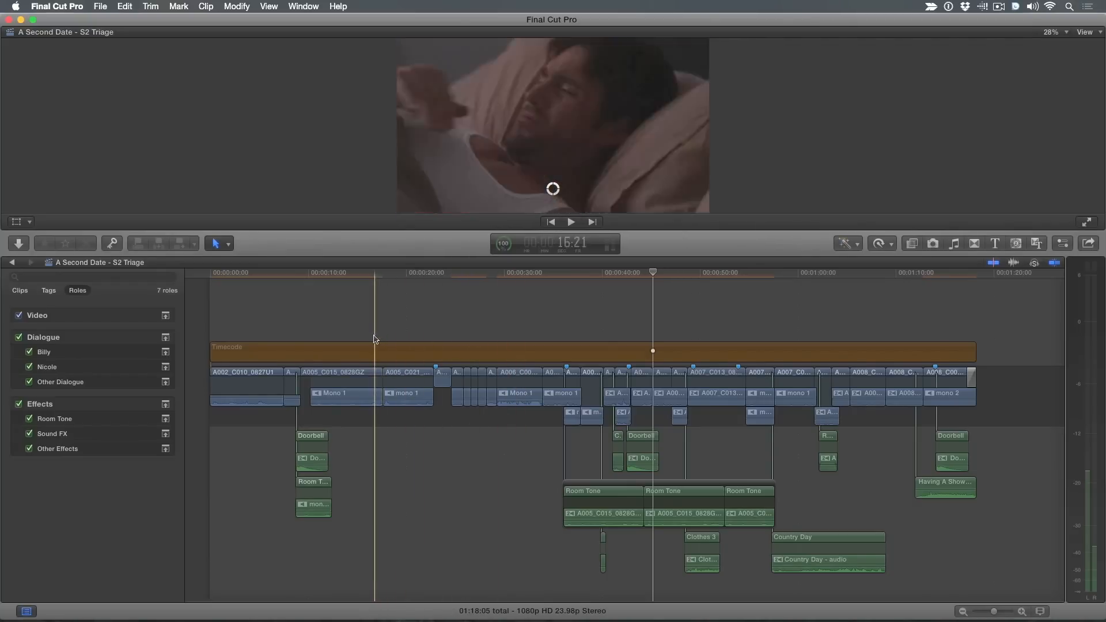
left_click(250, 372)
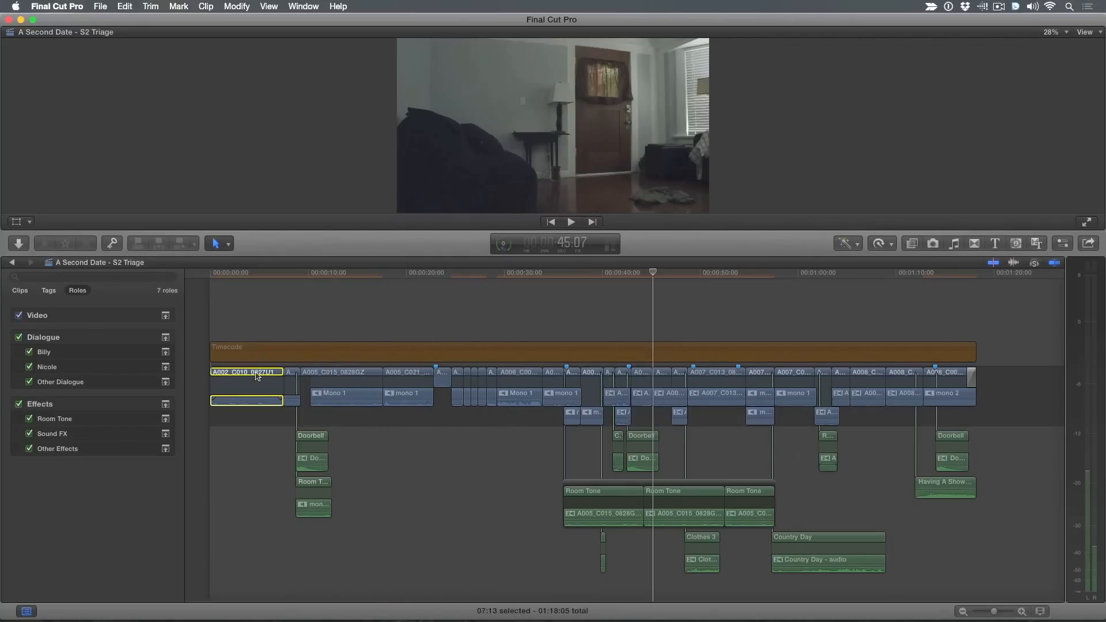
left_click(1062, 243)
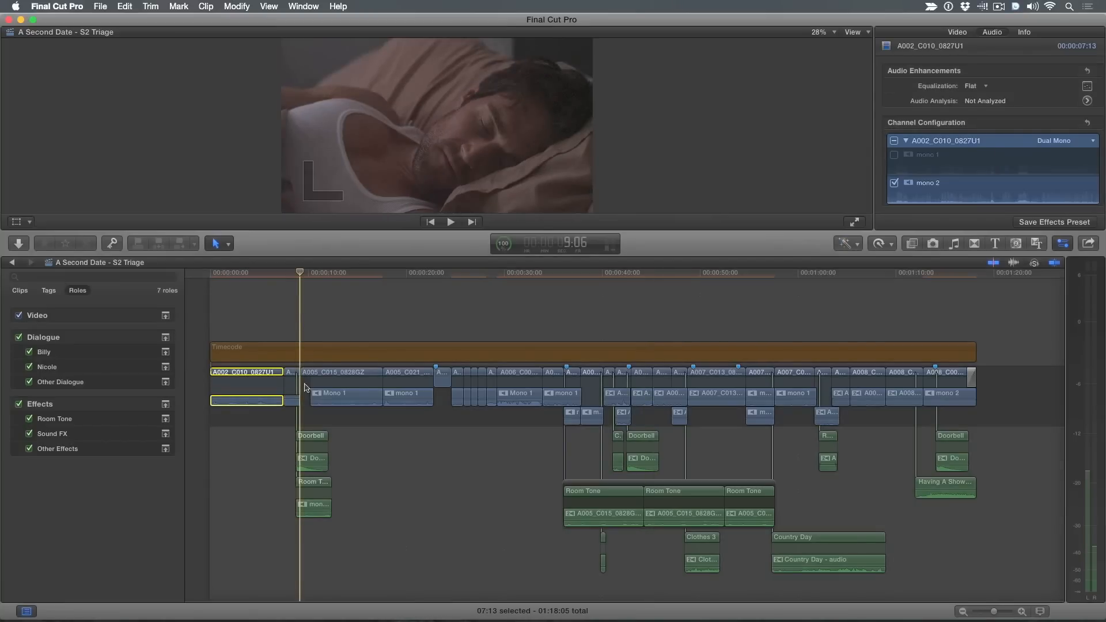
left_click(311, 436)
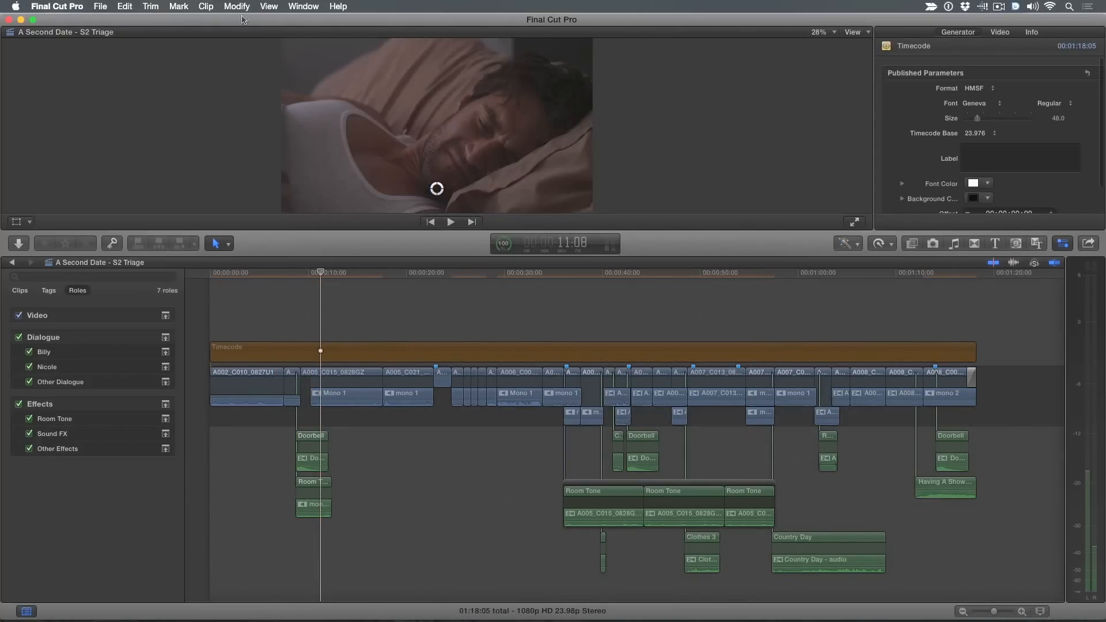
Bring up the Role Editor from the Modify menu's Edit Roles command
left_click(238, 7)
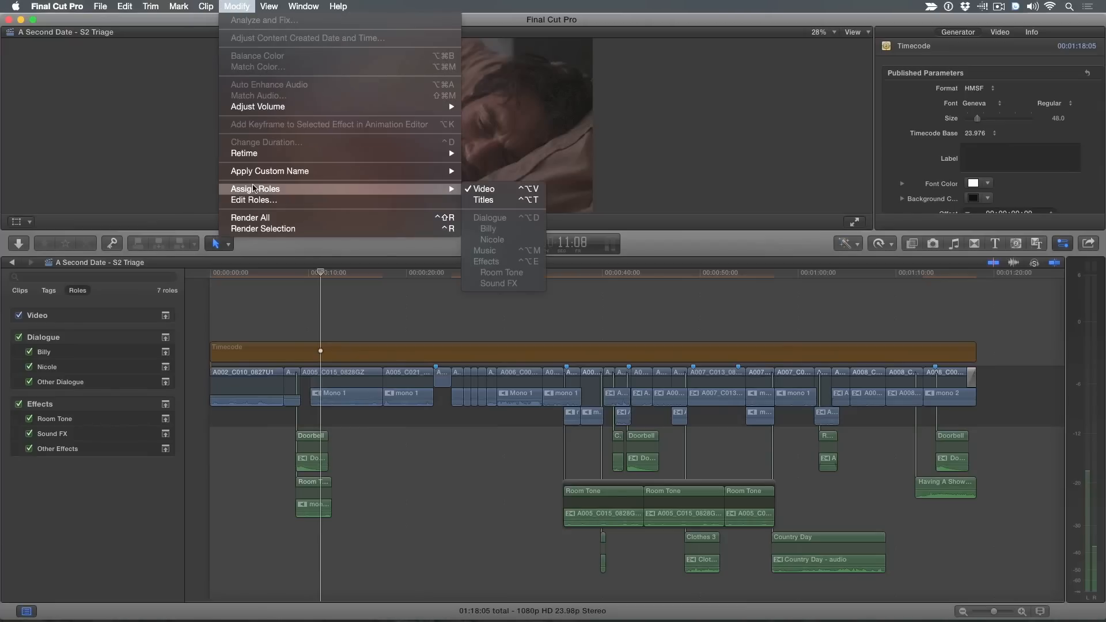
mouse_move(252, 199)
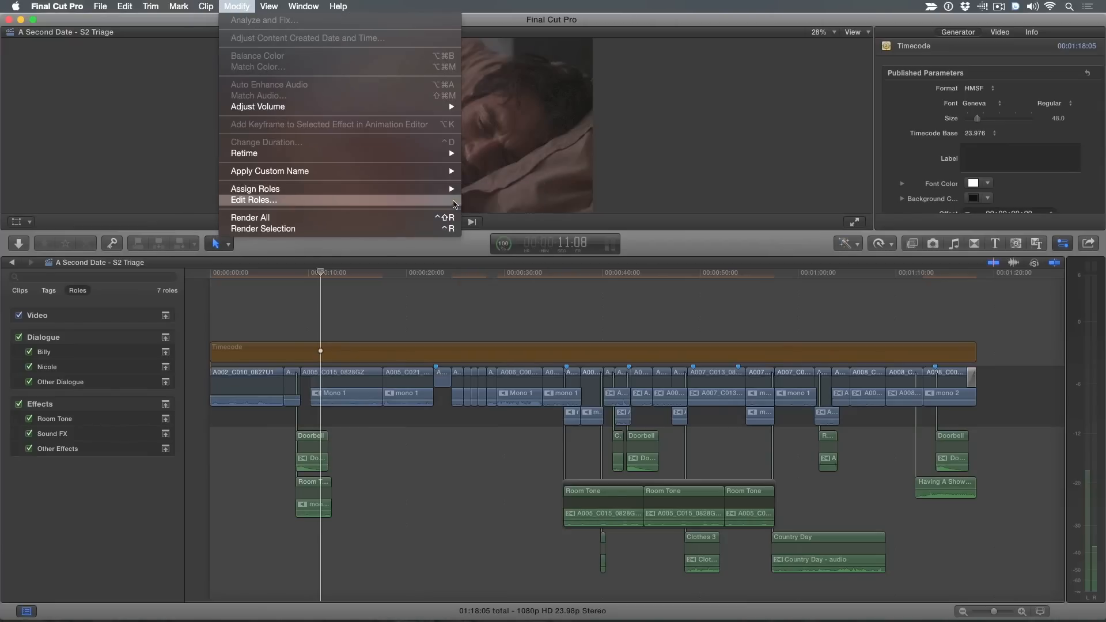
mouse_move(255, 188)
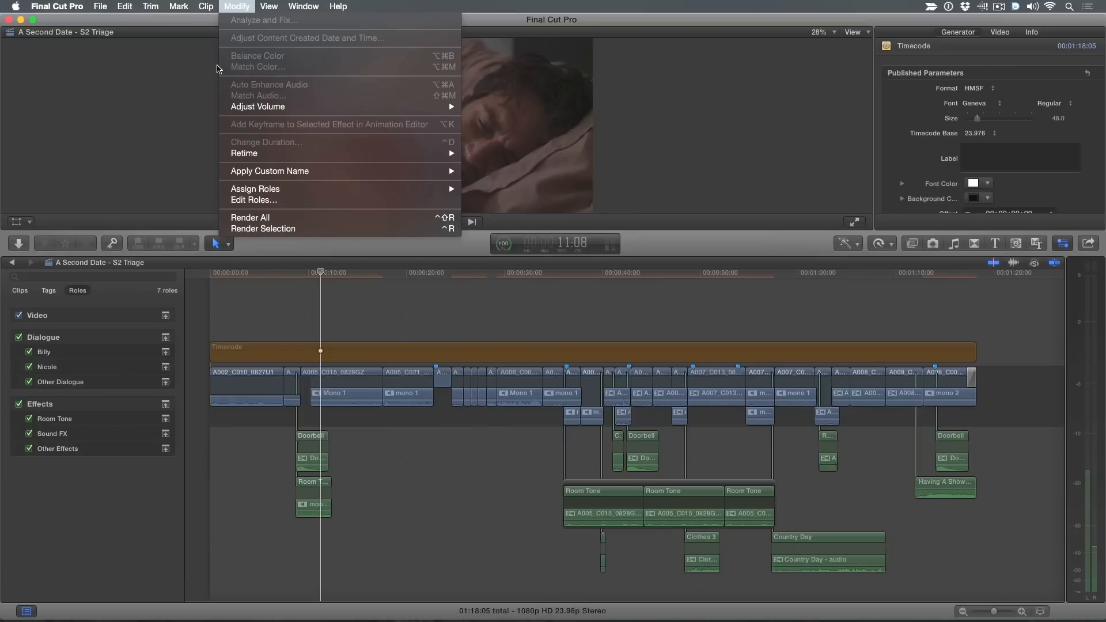
left_click(252, 199)
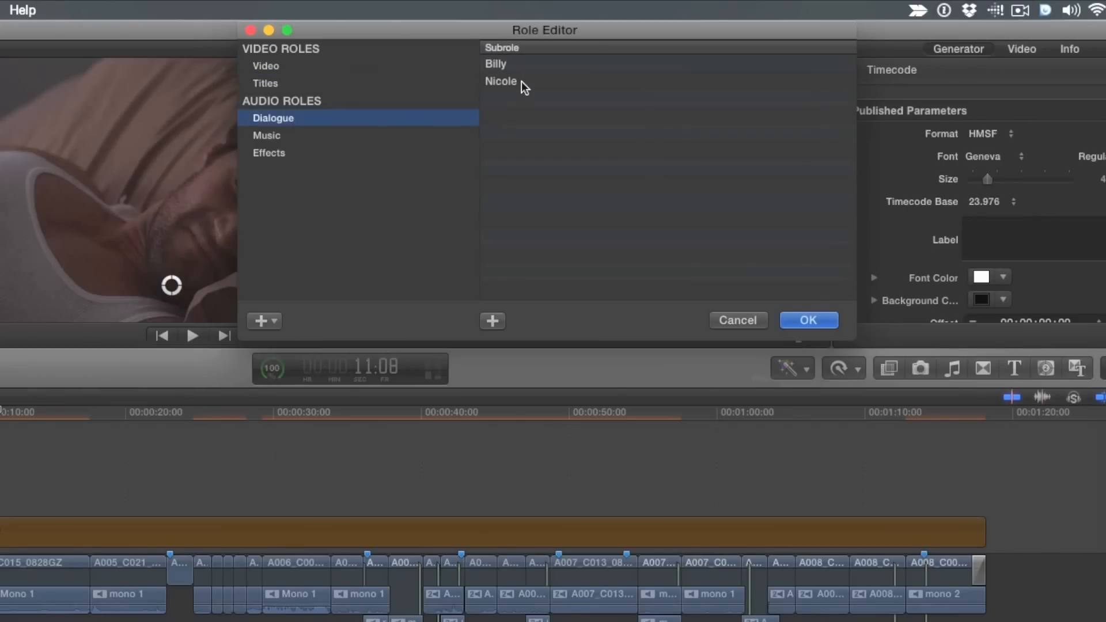
Inspect the Billy and Nicole dialogue subroles, then the Room Tone and Sound FX effect subroles
left_click(496, 64)
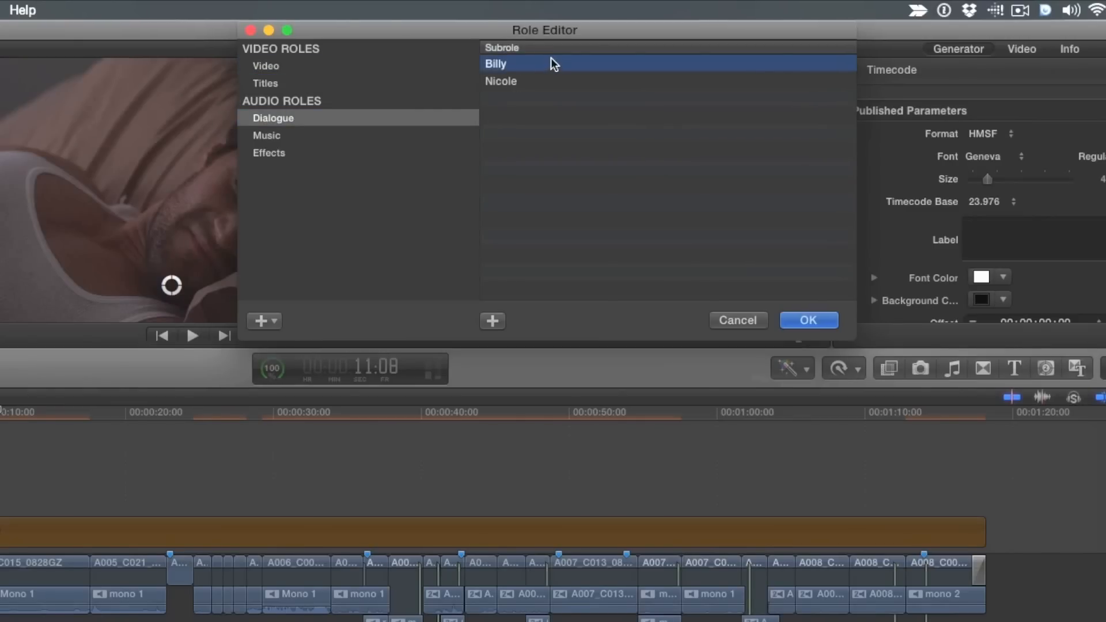
left_click(501, 80)
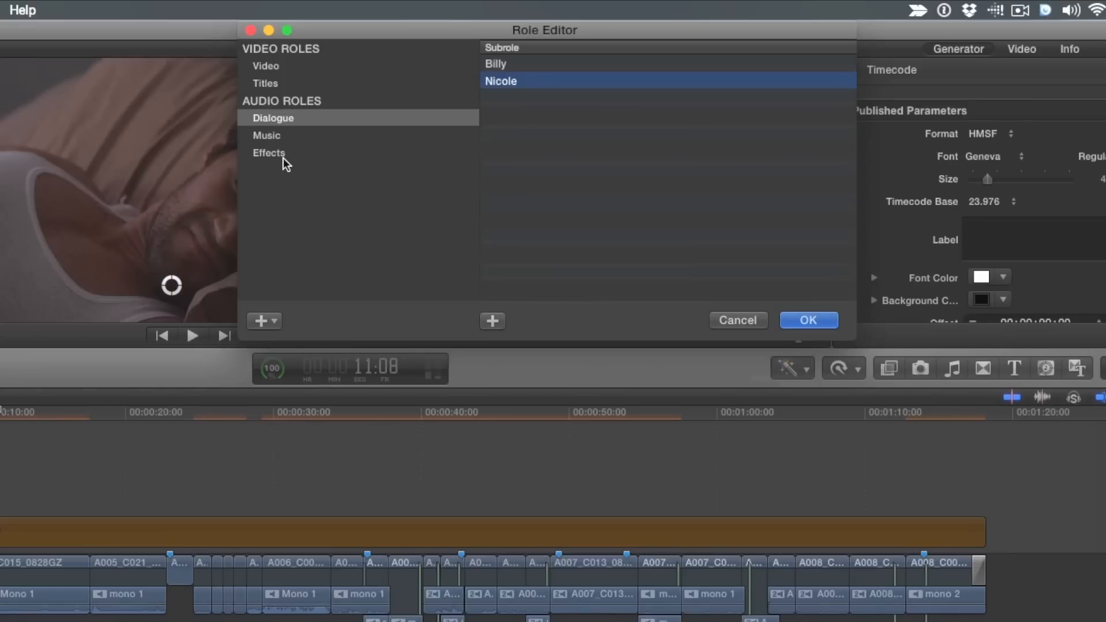
mouse_move(285, 160)
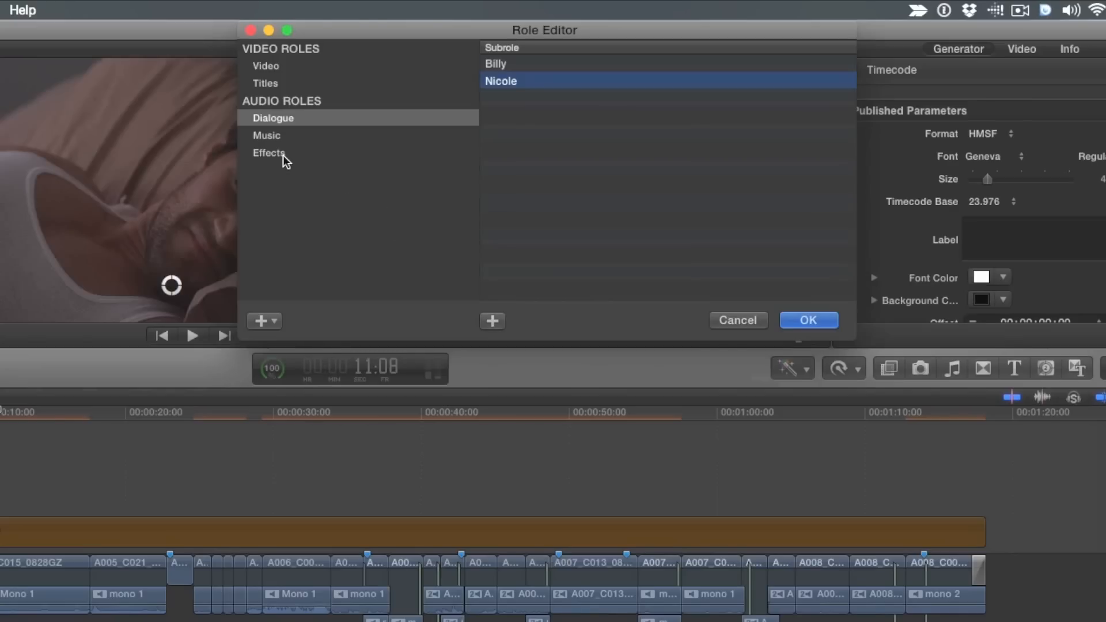
left_click(269, 152)
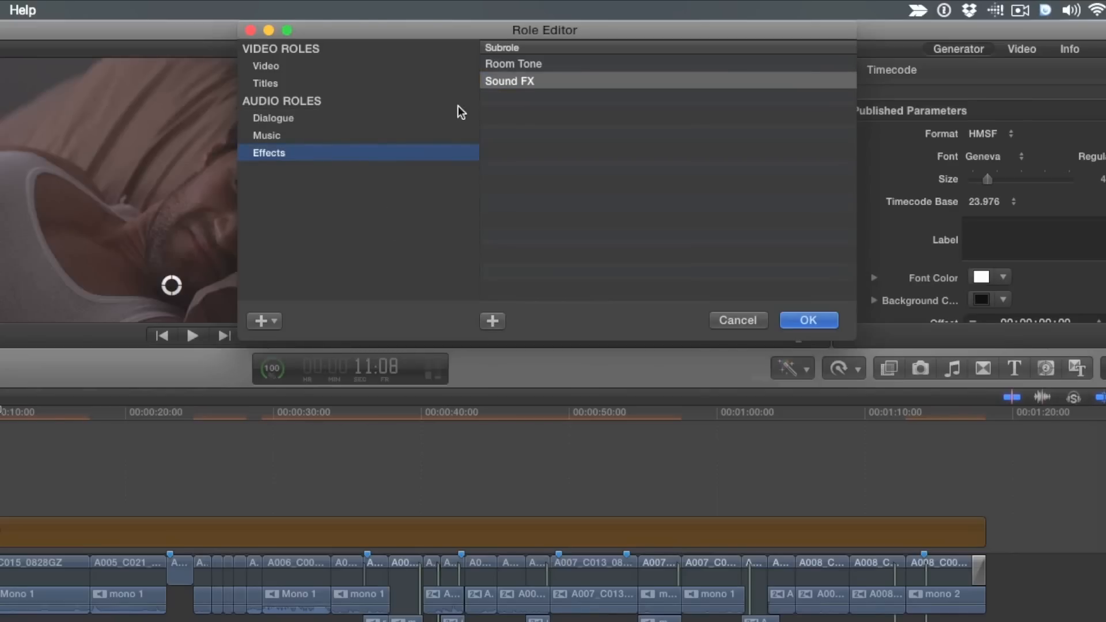
left_click(513, 64)
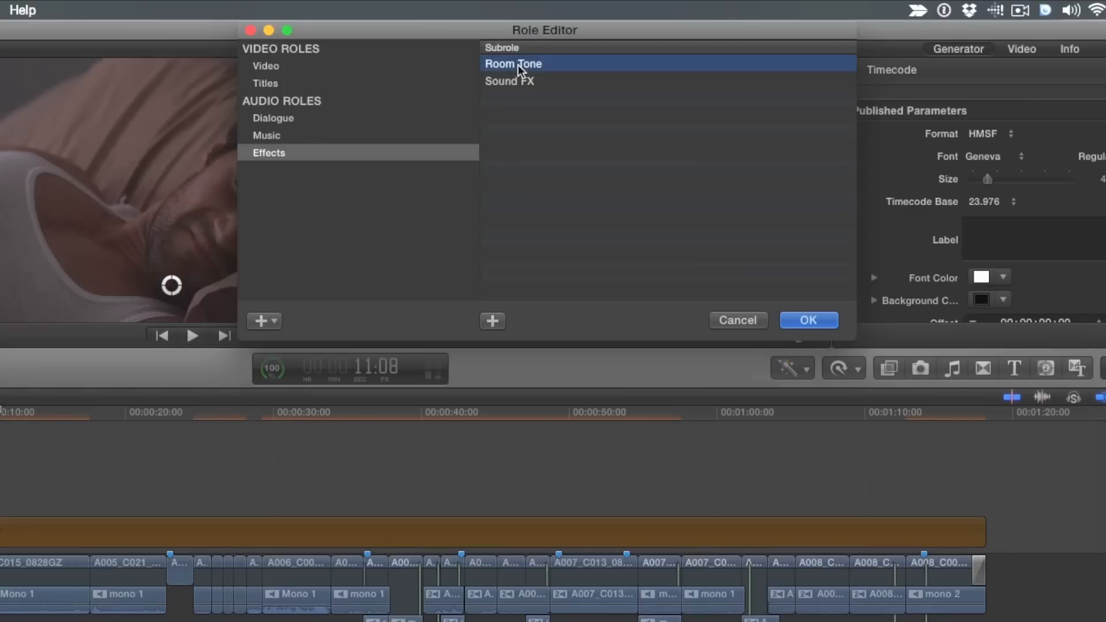
mouse_move(573, 81)
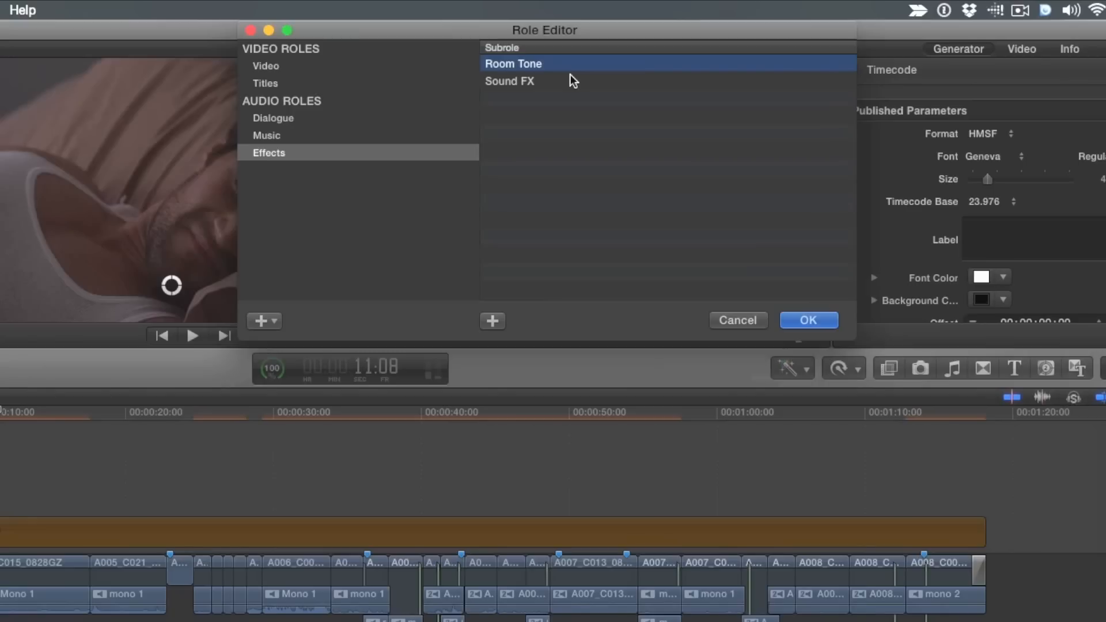
left_click(509, 81)
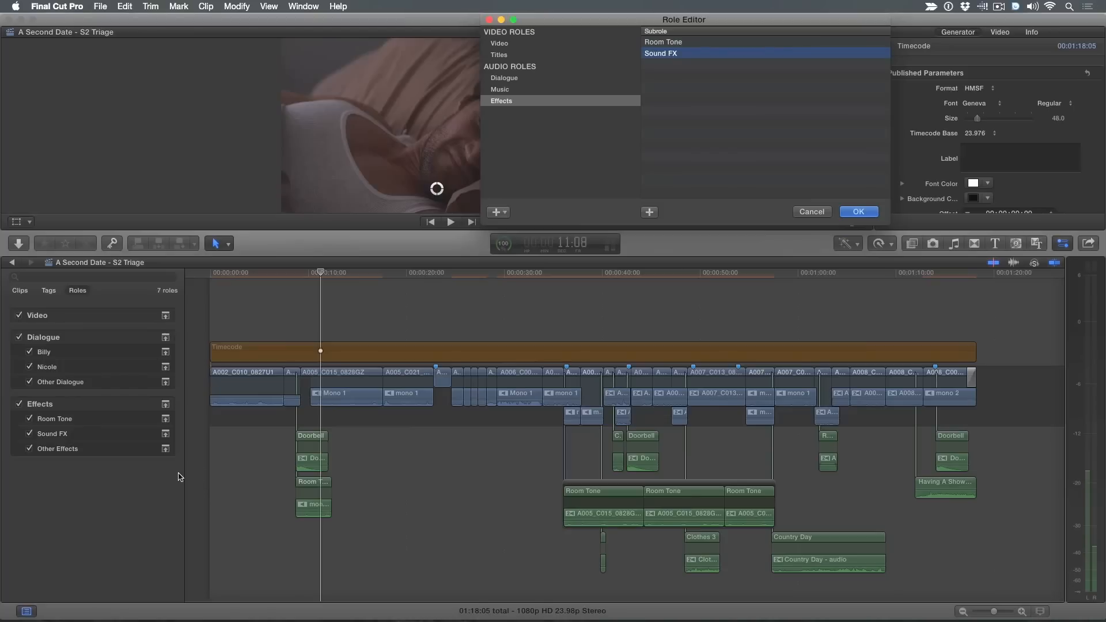
mouse_move(252, 308)
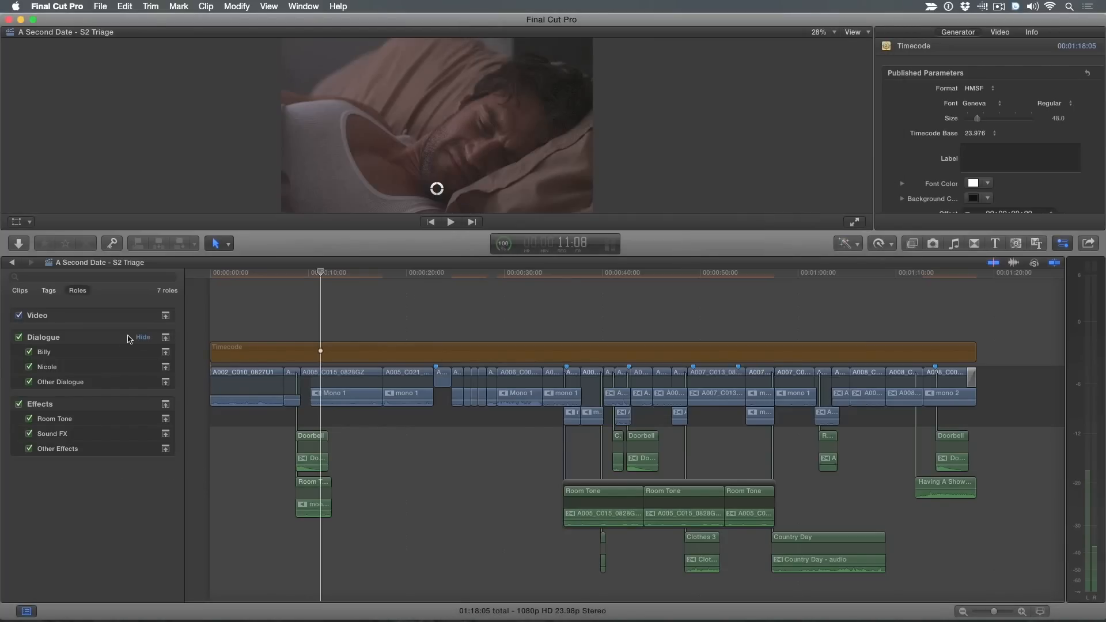
Highlight the Billy, Nicole, Room Tone and Sound FX clips in turn from the timeline roles list
left_click(44, 351)
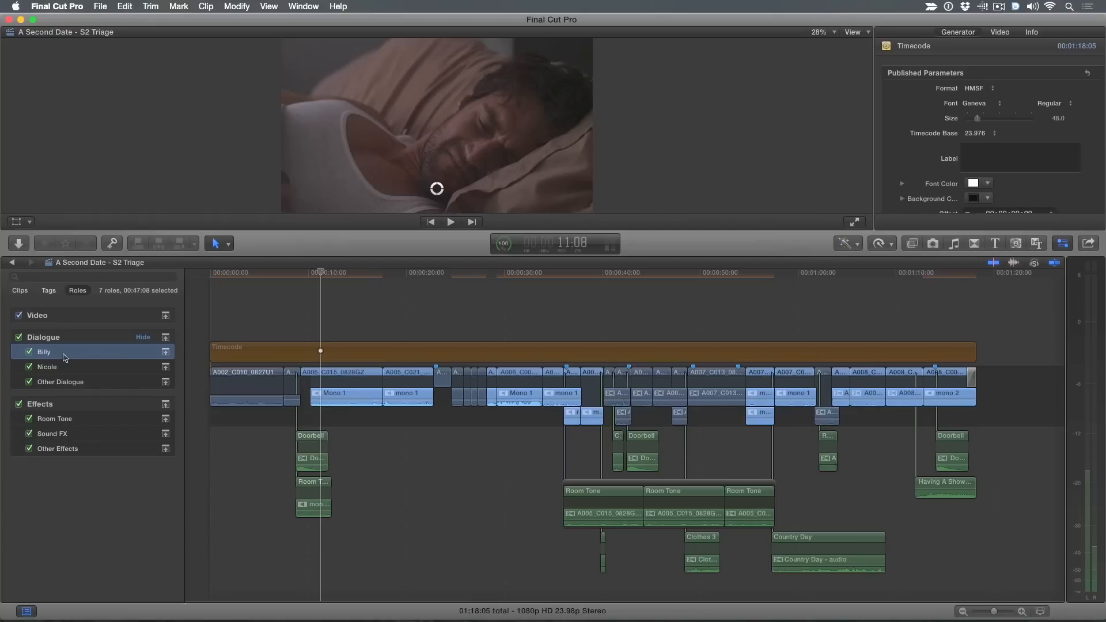
left_click(46, 367)
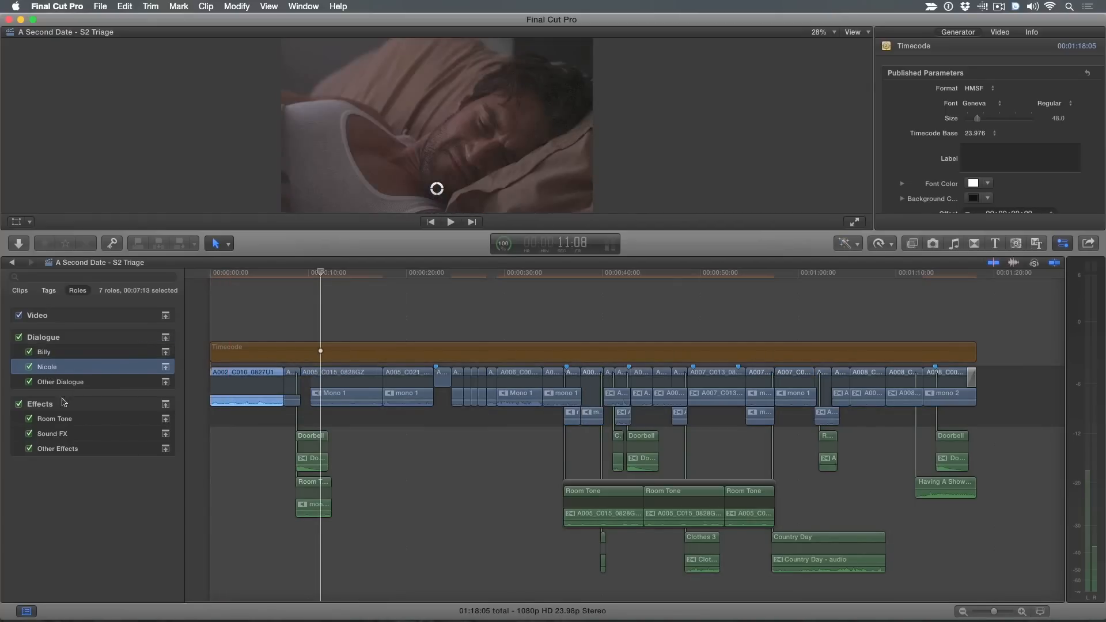
left_click(54, 418)
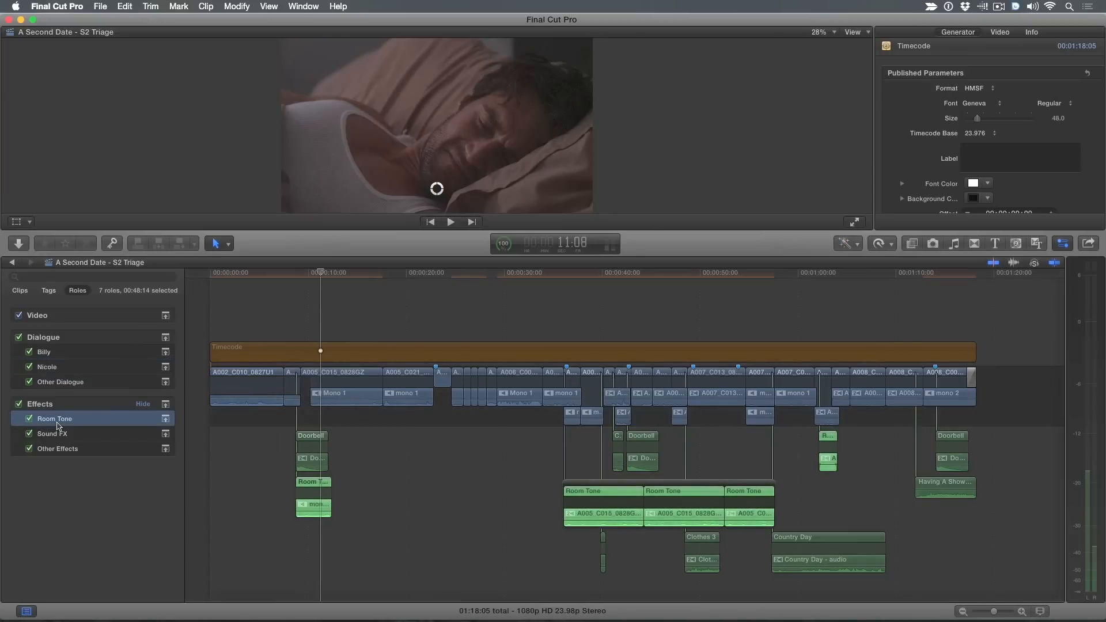
left_click(53, 434)
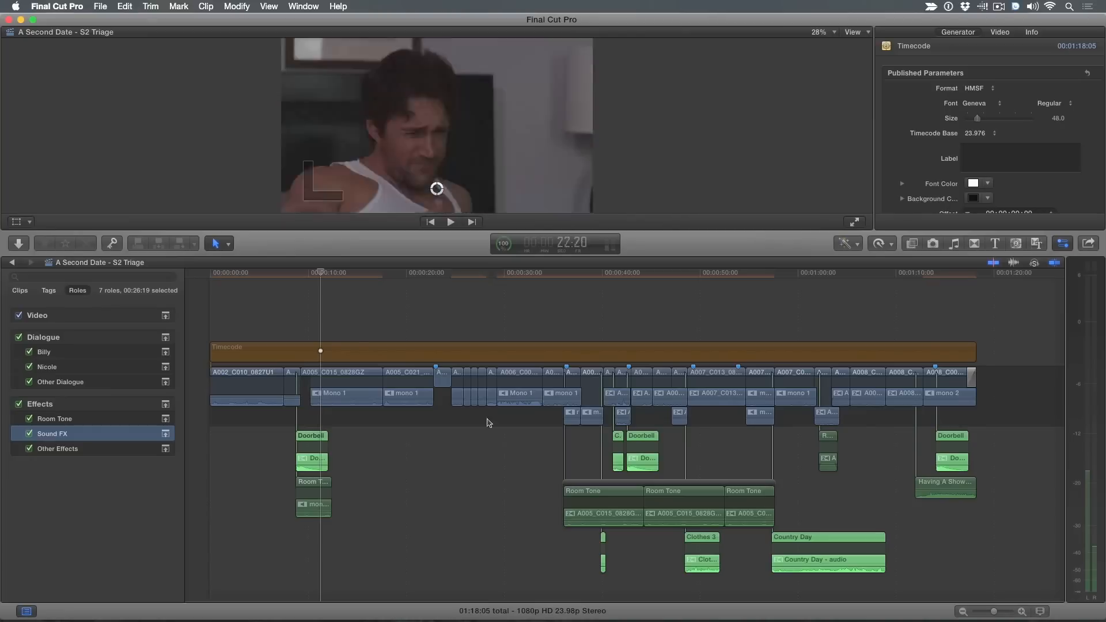
left_click(944, 482)
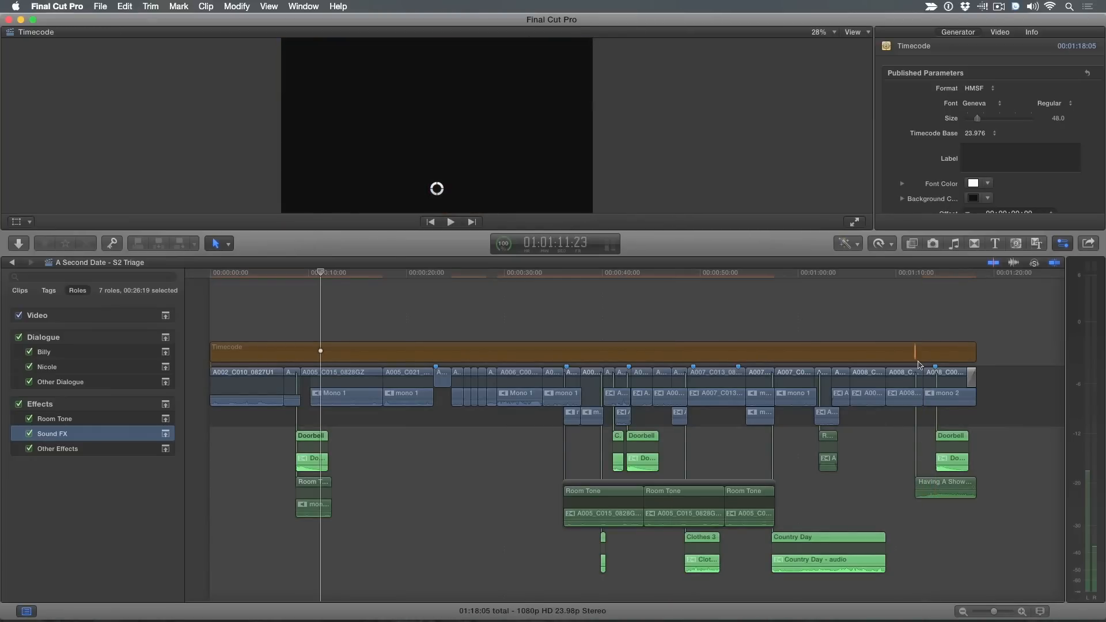
left_click(945, 486)
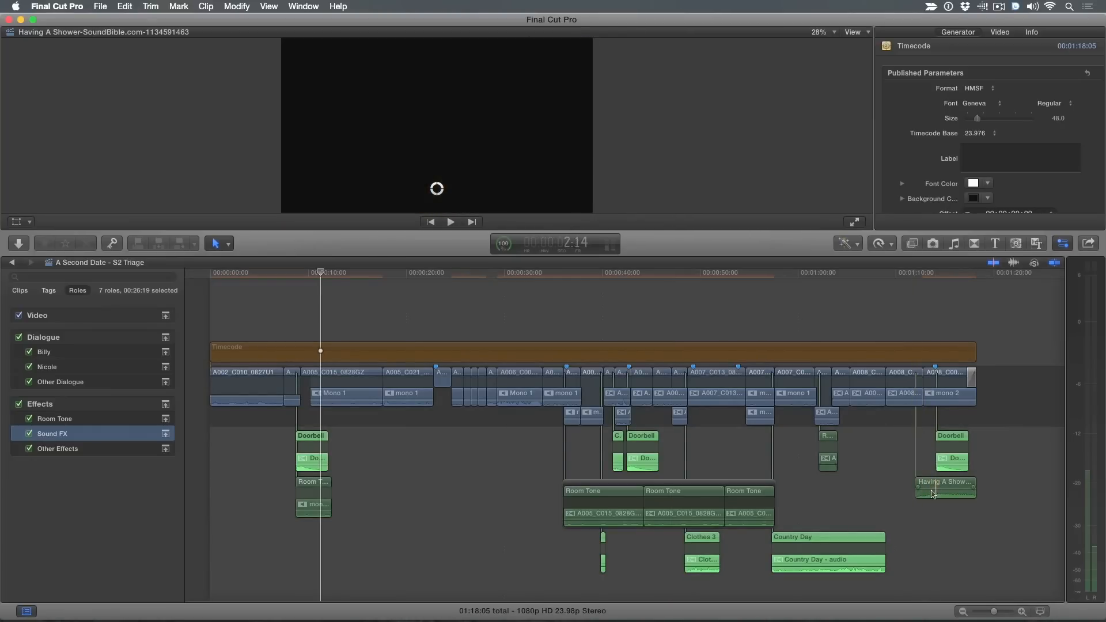
Assign the Having A Shower clip the Sound FX role via Modify > Assign Roles
left_click(945, 487)
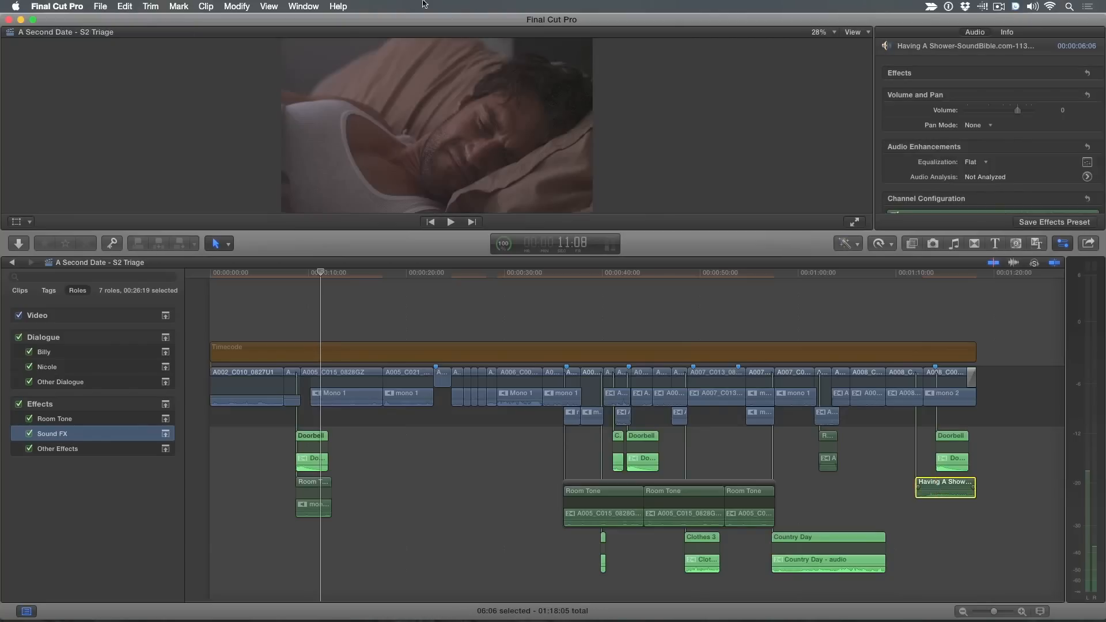
left_click(236, 7)
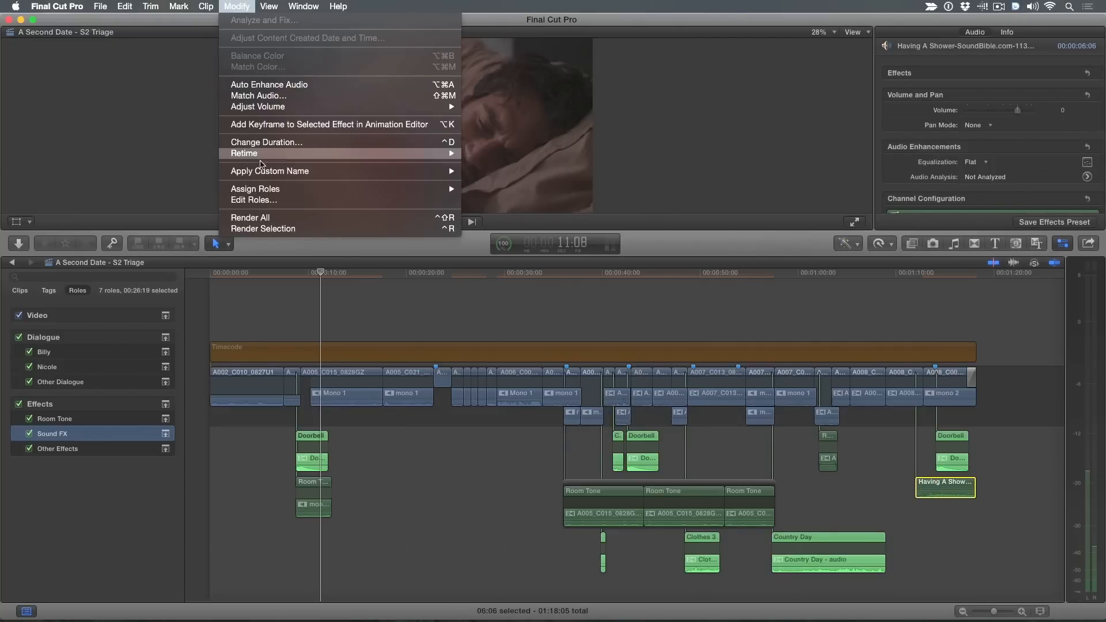
mouse_move(255, 188)
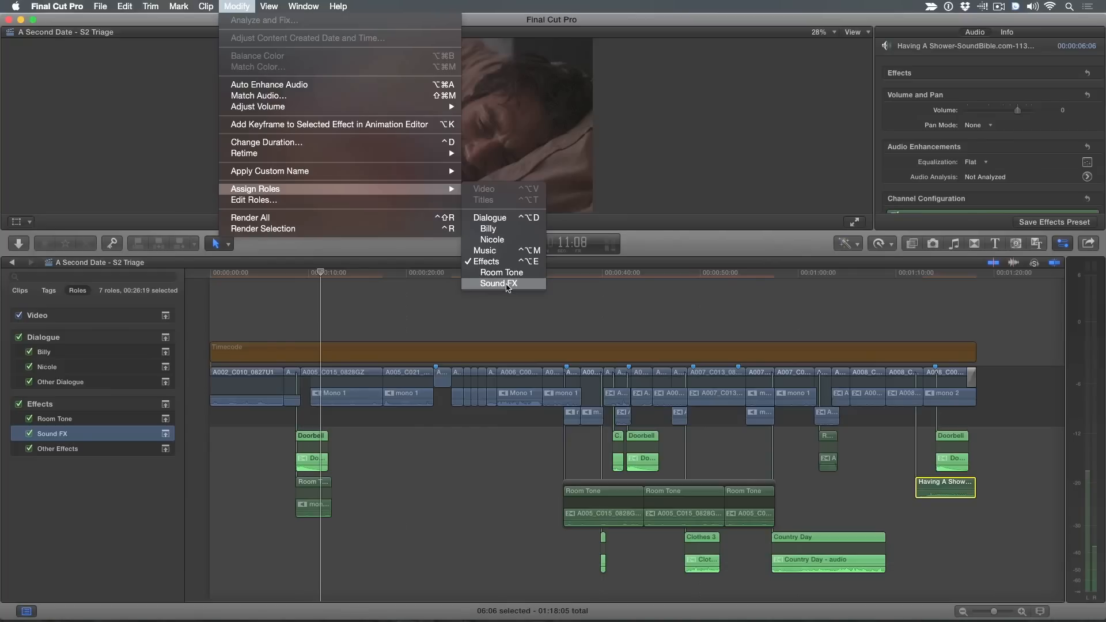
left_click(498, 284)
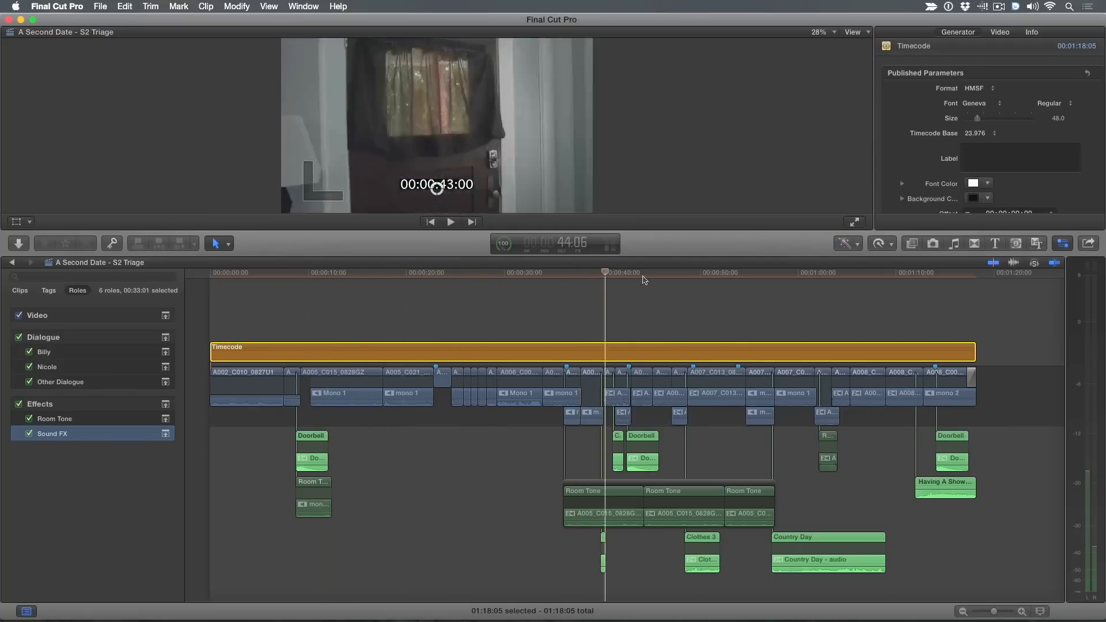
Skim the timeline, select the timecode generator clip and disable it, then park the playhead
left_click(327, 271)
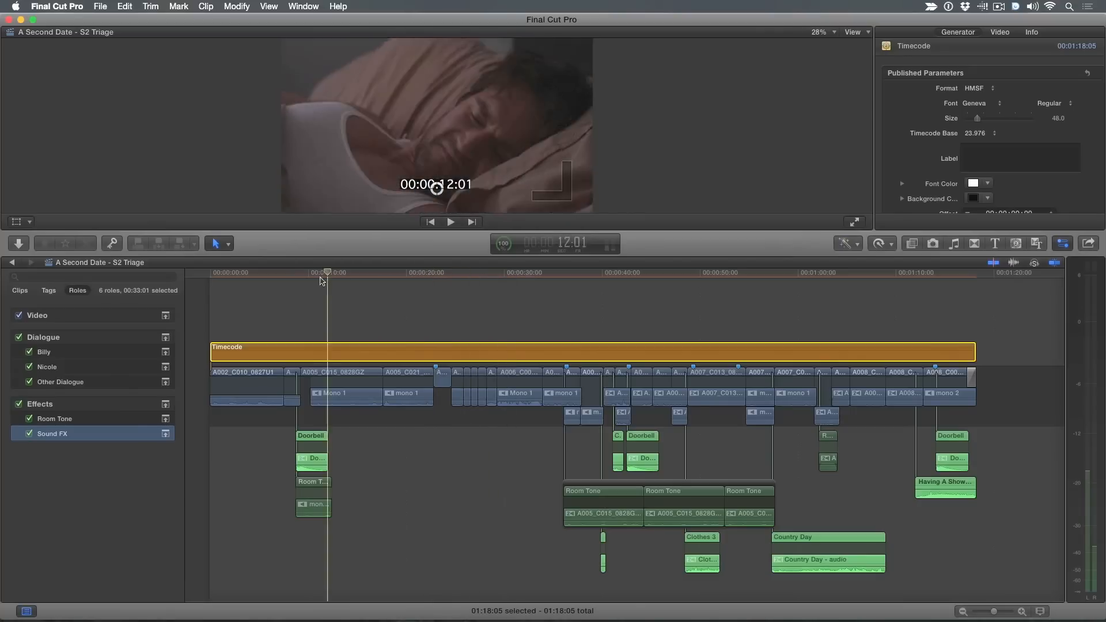
left_click(623, 272)
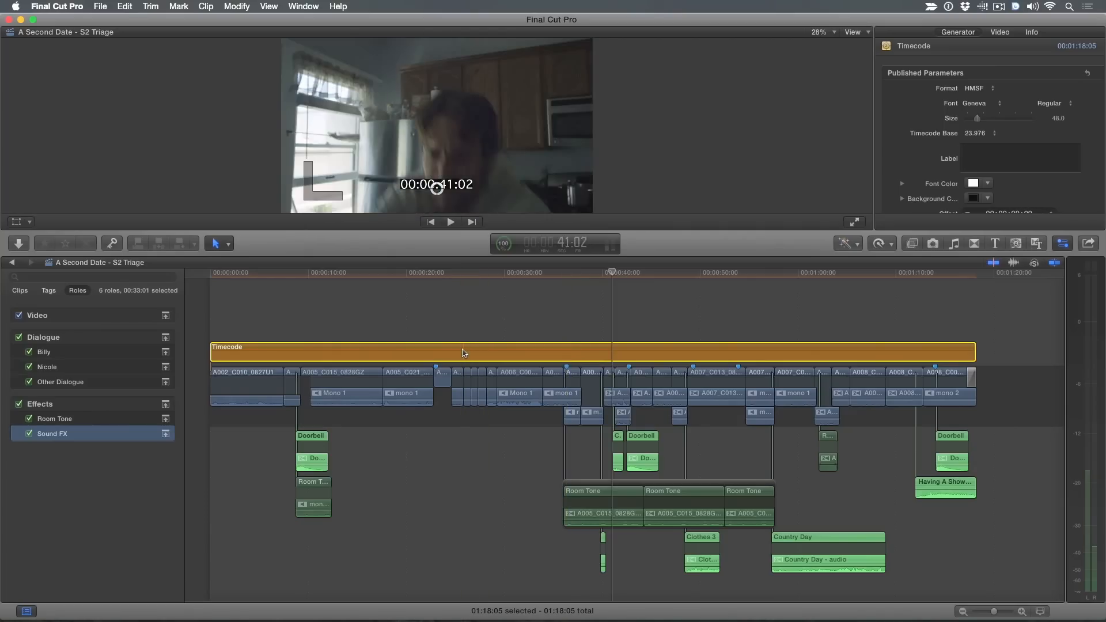
left_click(462, 272)
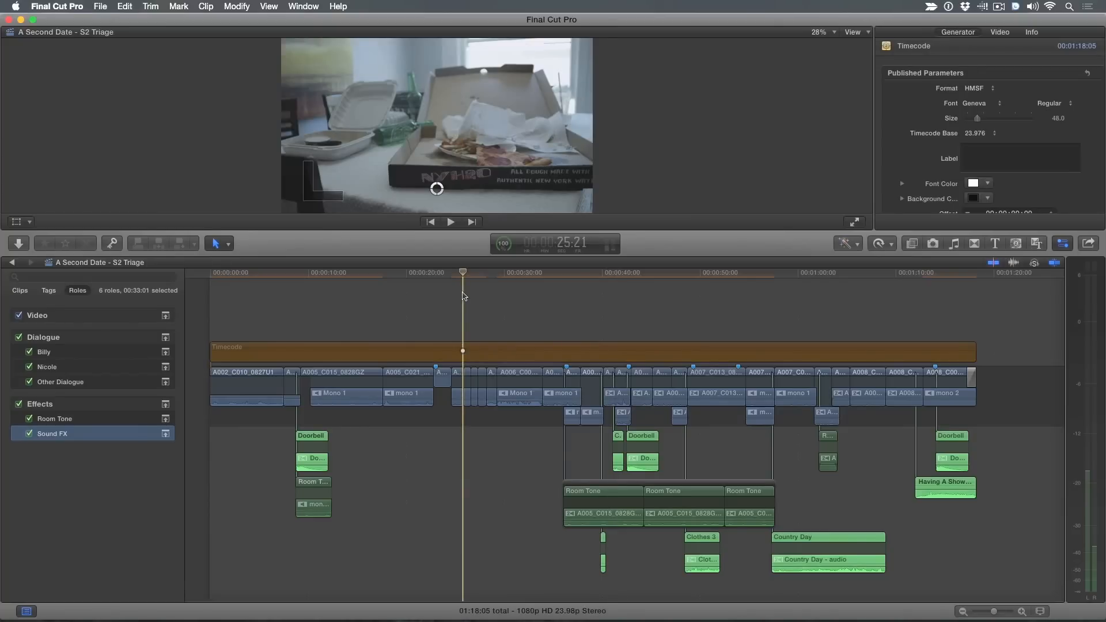
left_click(100, 7)
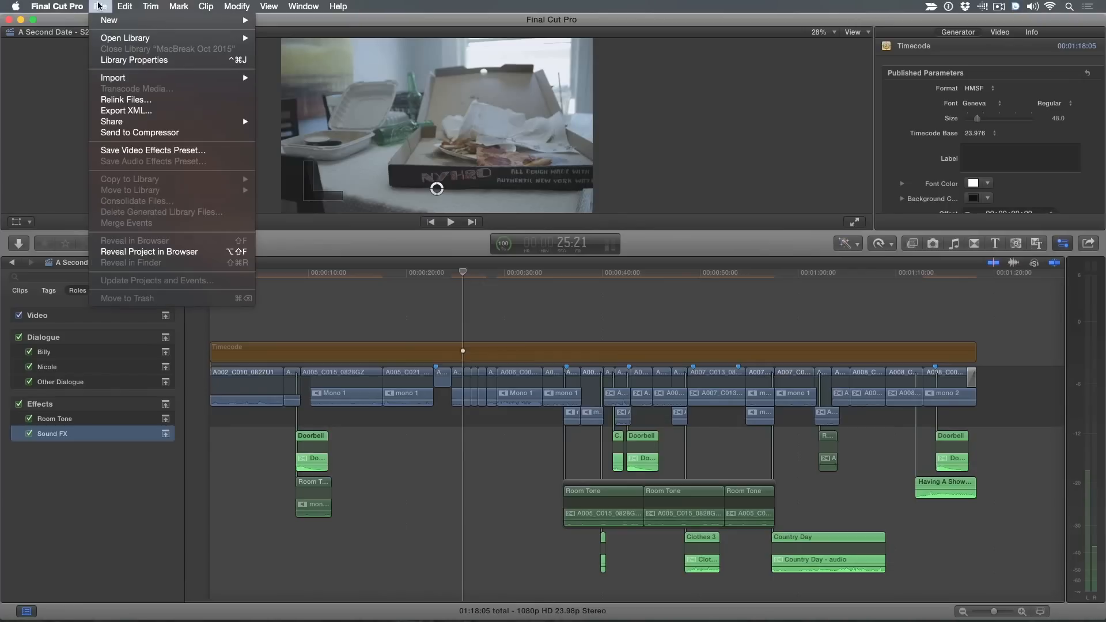
mouse_move(126, 110)
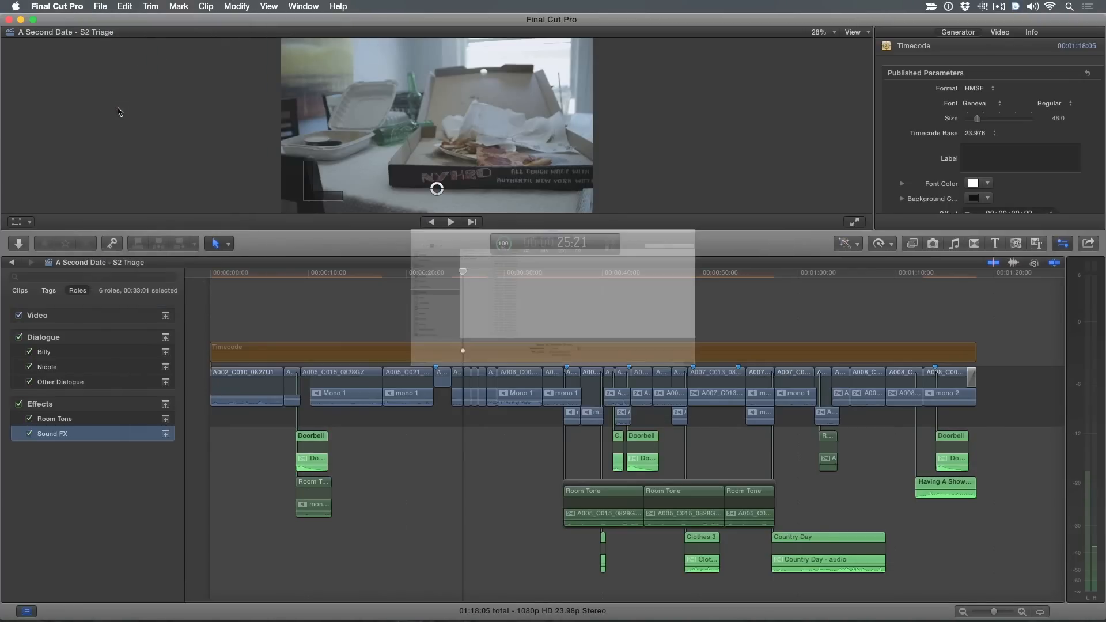
From the XML export window, create a Desktop folder named 2ns Date Mix, then cancel the export
left_click(100, 7)
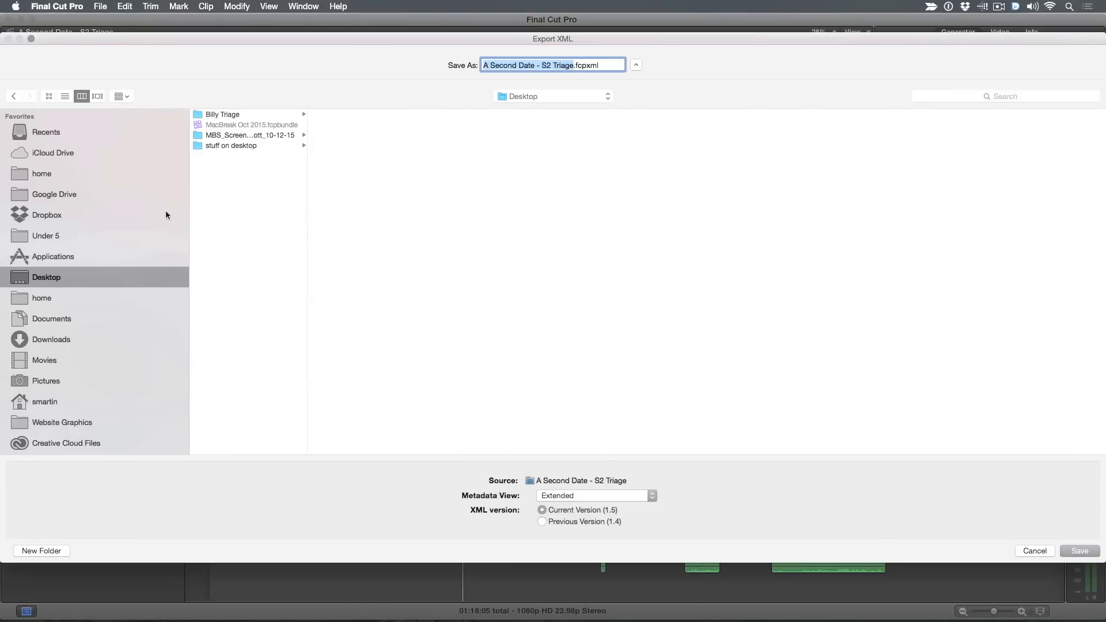
left_click(53, 256)
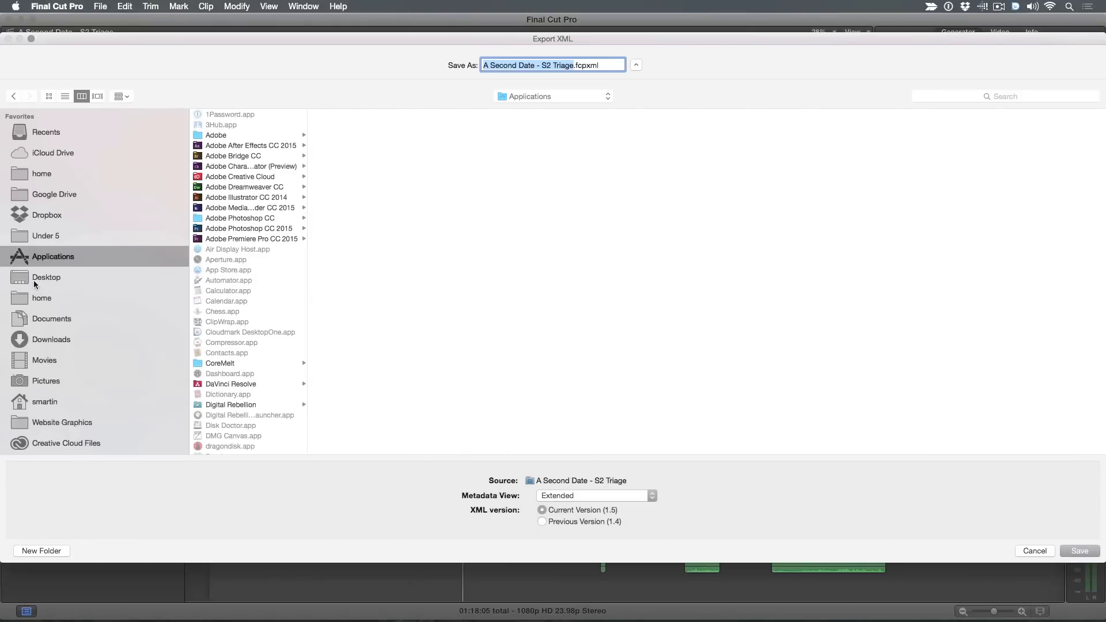
left_click(46, 276)
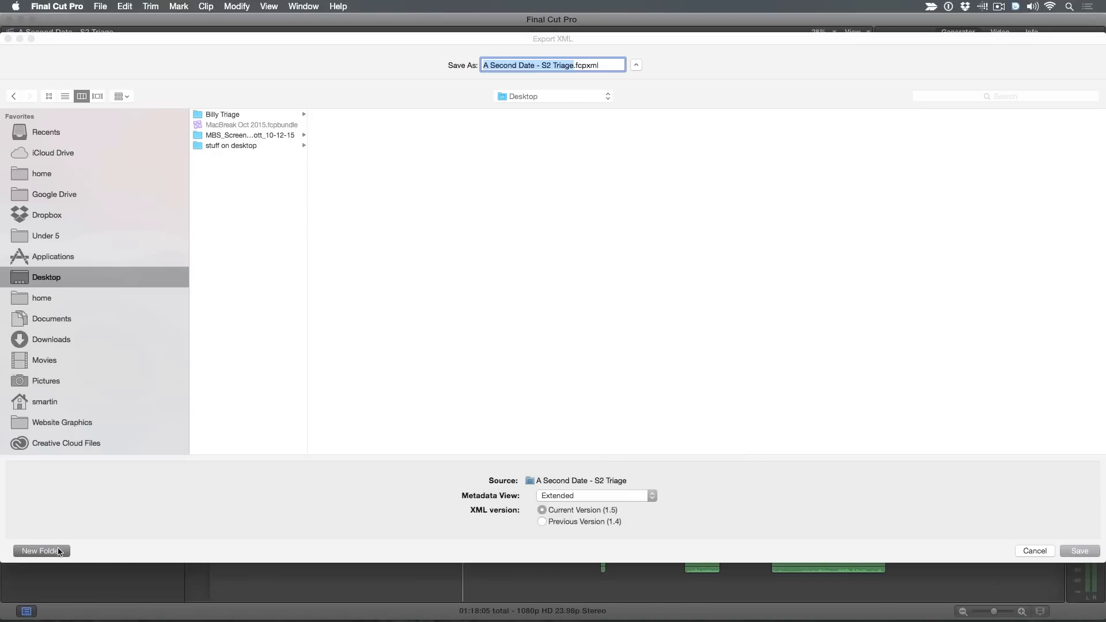
left_click(40, 550)
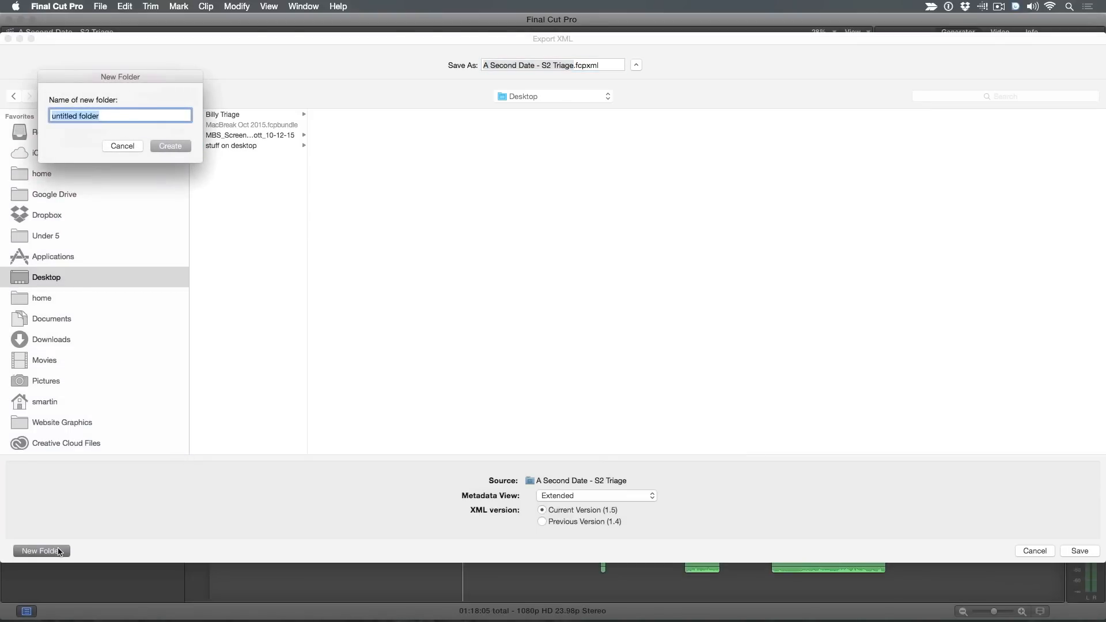
type("2ns")
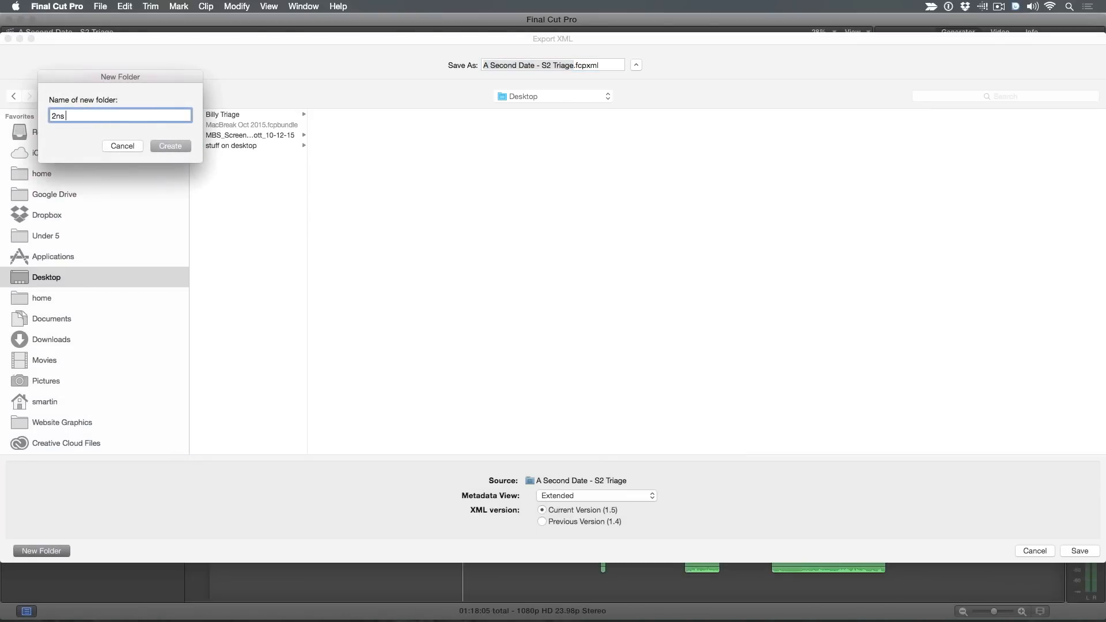
type("DA")
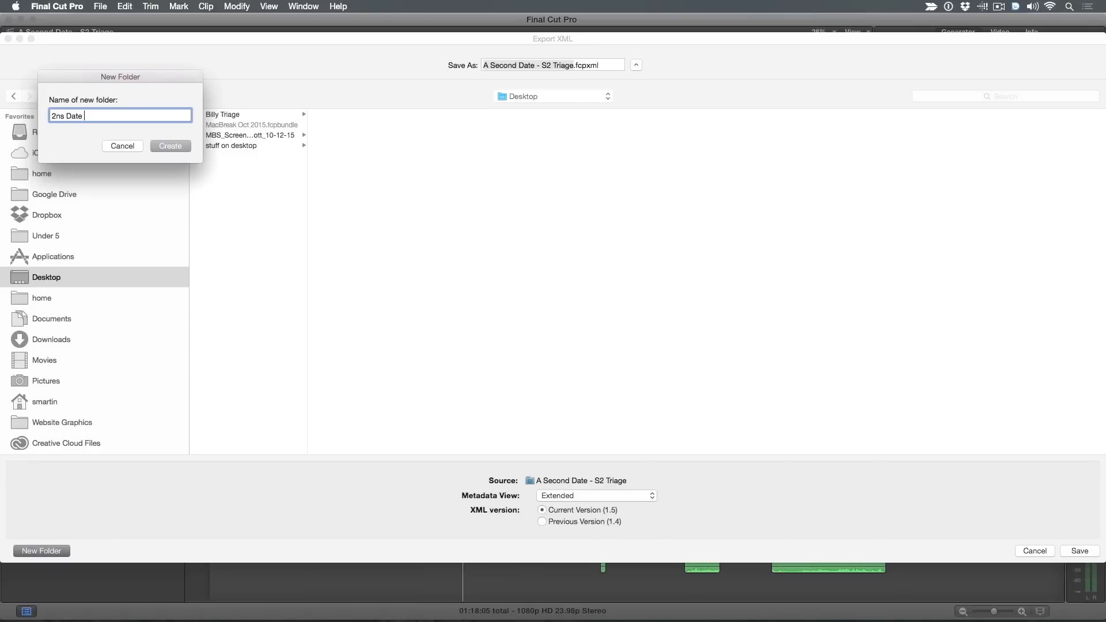
type("Mix")
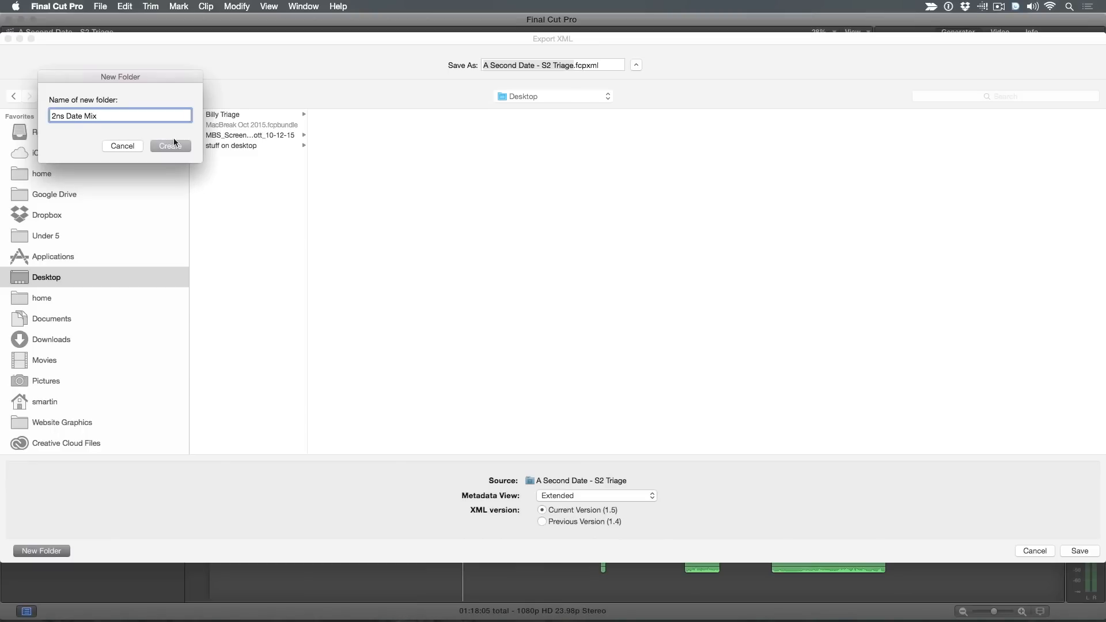
left_click(170, 147)
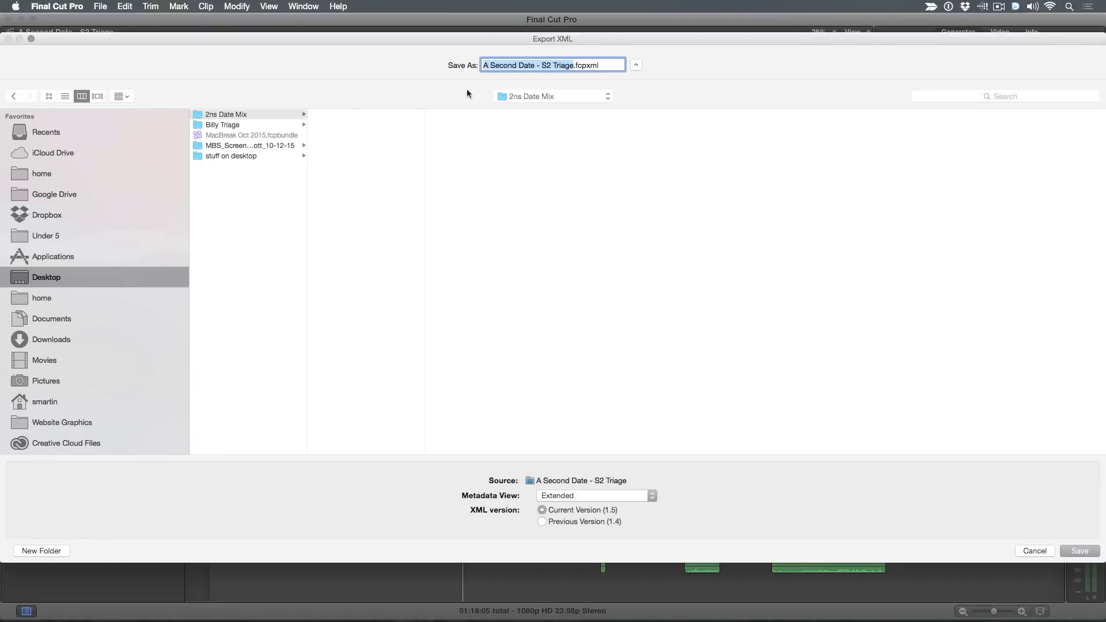
mouse_move(677, 167)
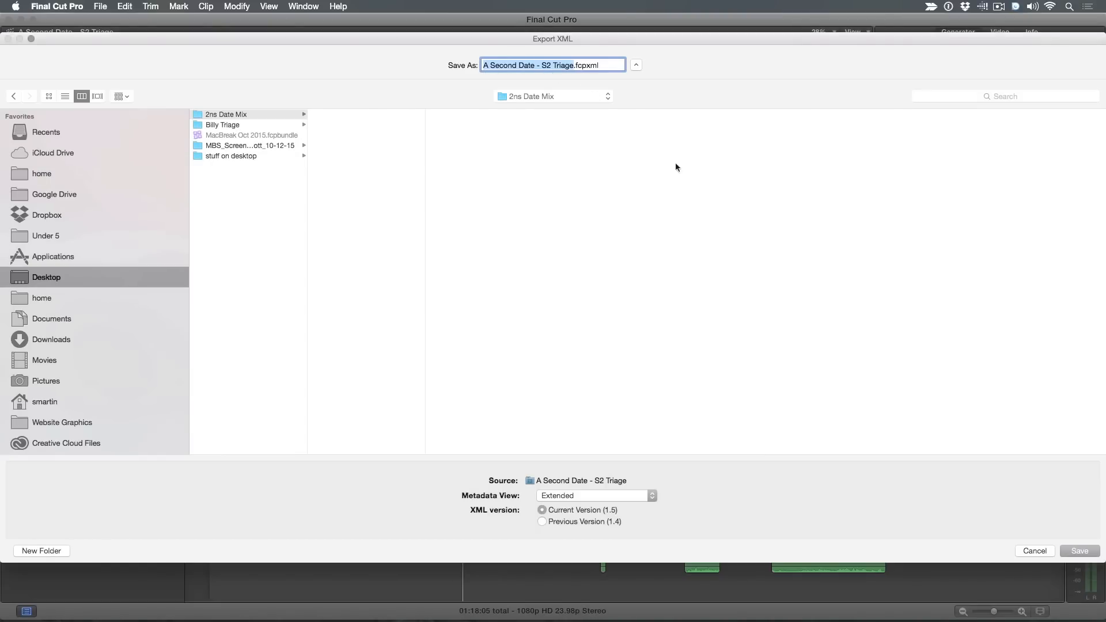
mouse_move(1040, 557)
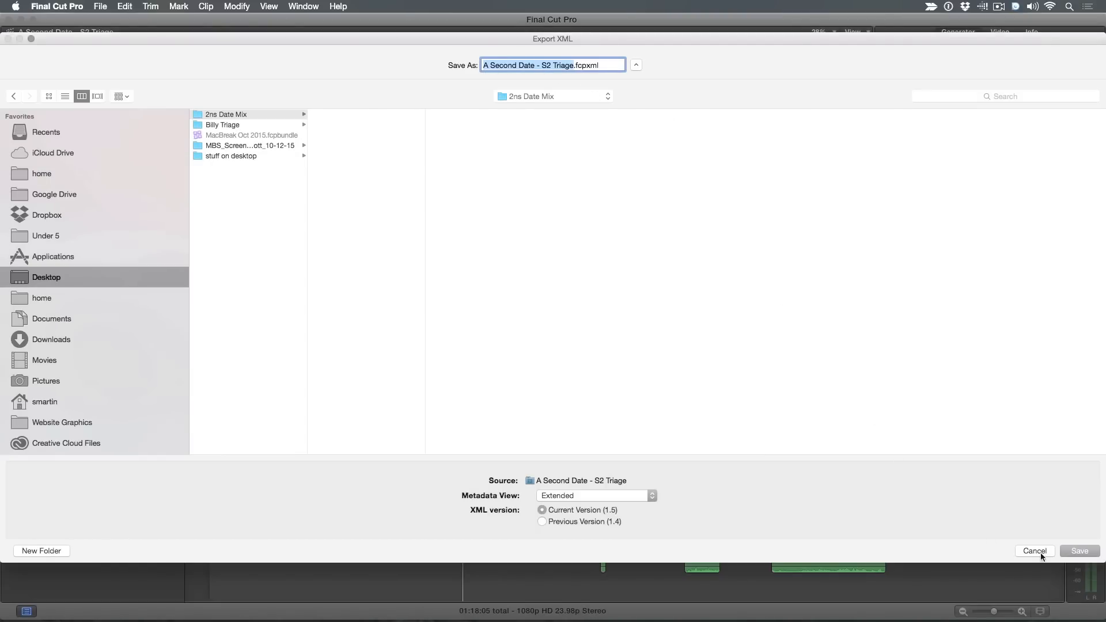
left_click(1078, 551)
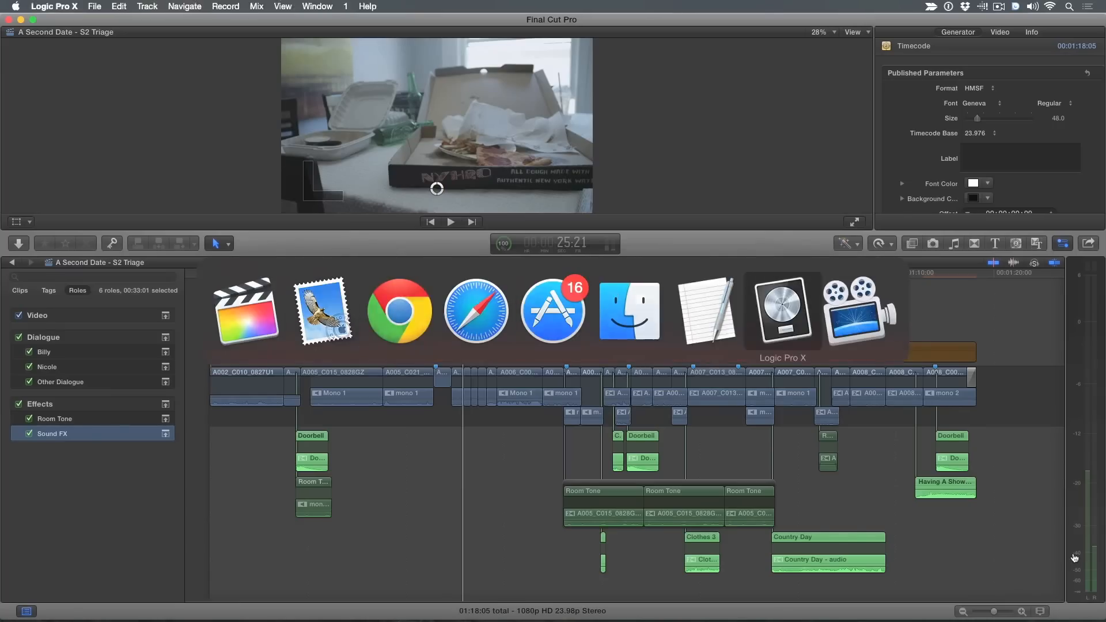
Switch to Logic Pro X and view the project's role-named tracks such as Dialogue.Billy and Dialogue.Nicole
left_click(782, 313)
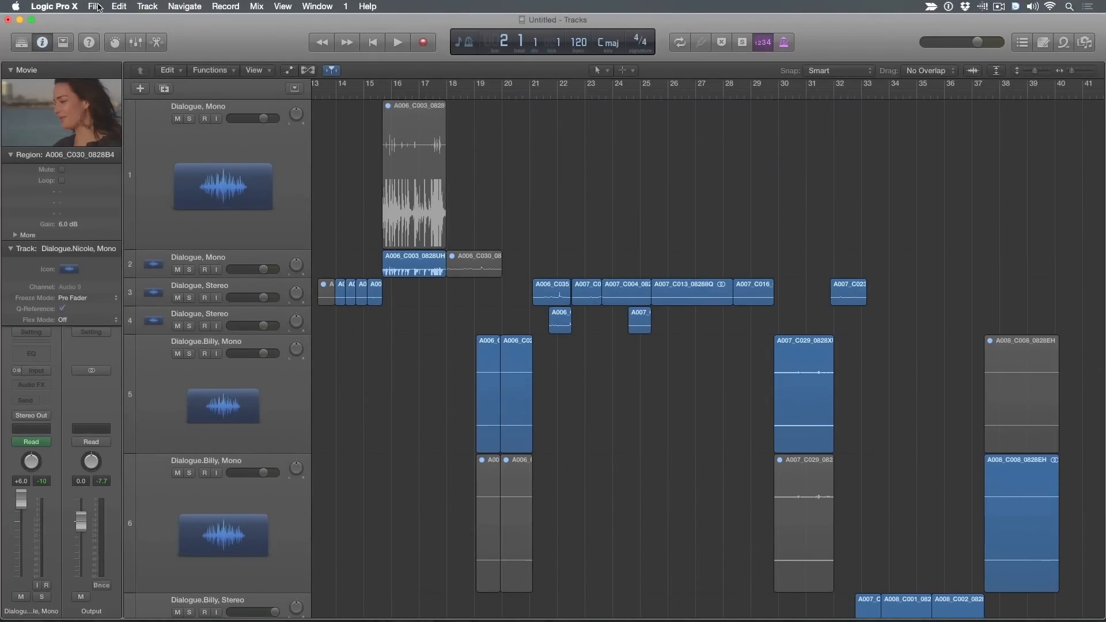
left_click(93, 7)
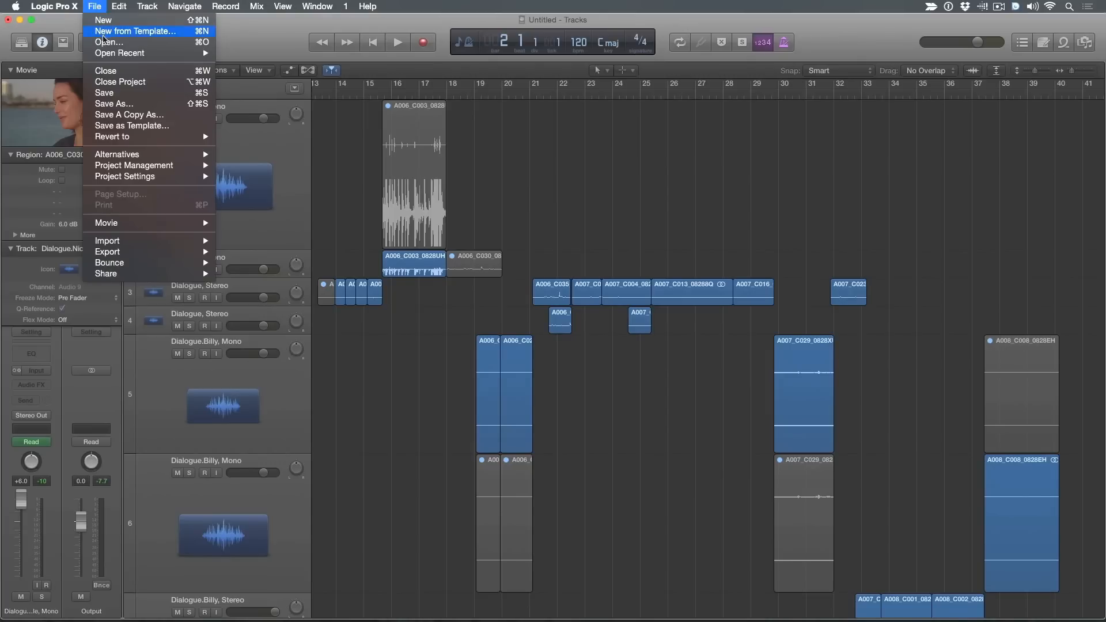
mouse_move(110, 43)
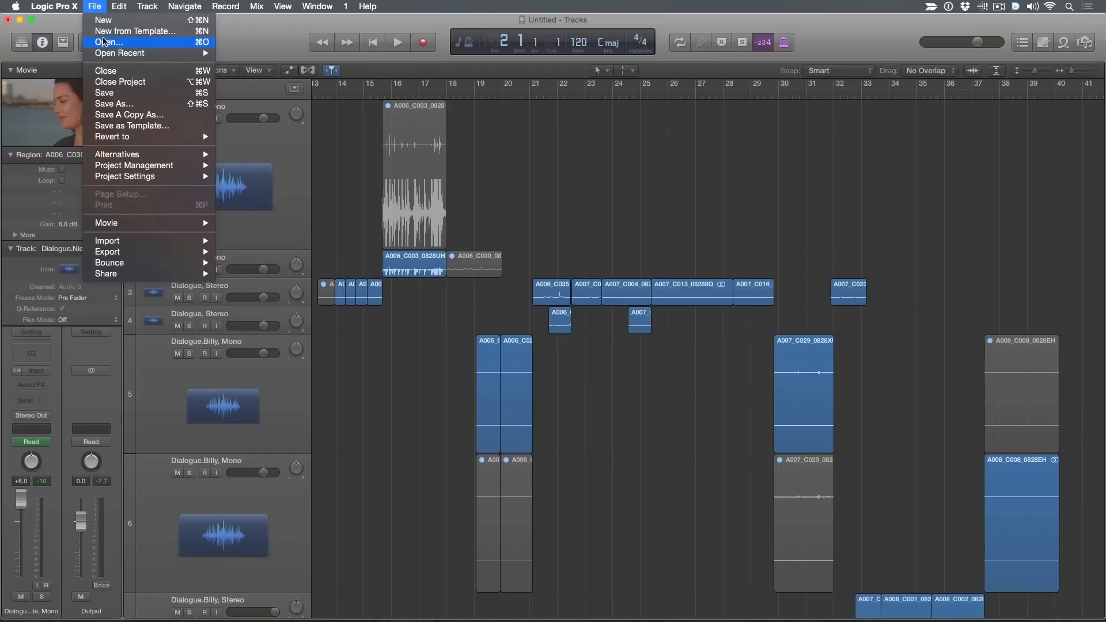
left_click(93, 7)
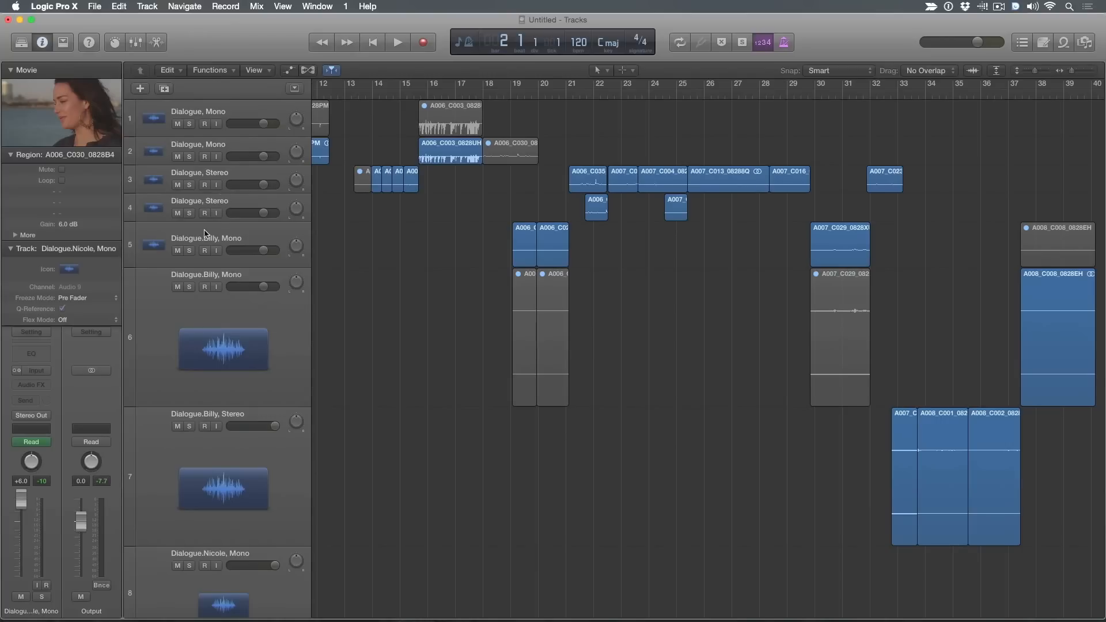
scroll("down", 3)
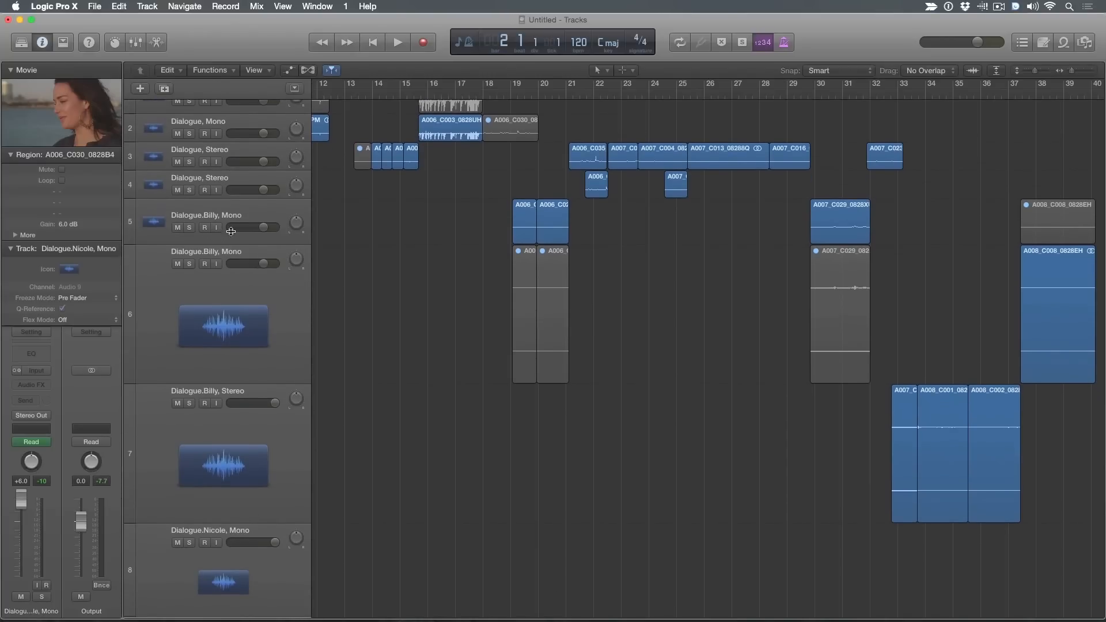
mouse_move(189, 219)
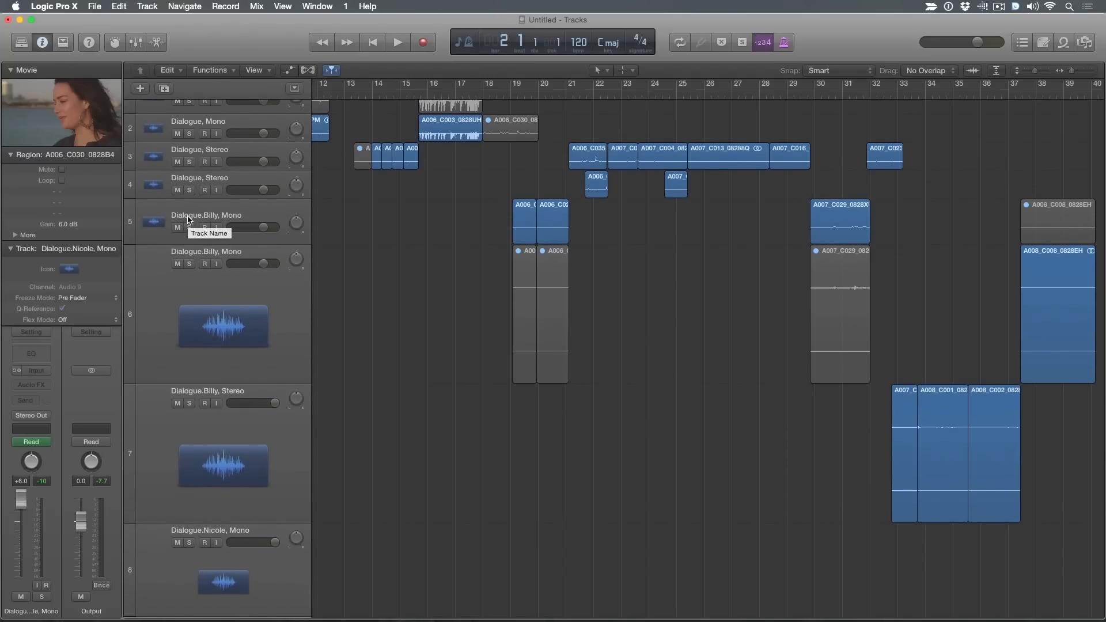
mouse_move(188, 221)
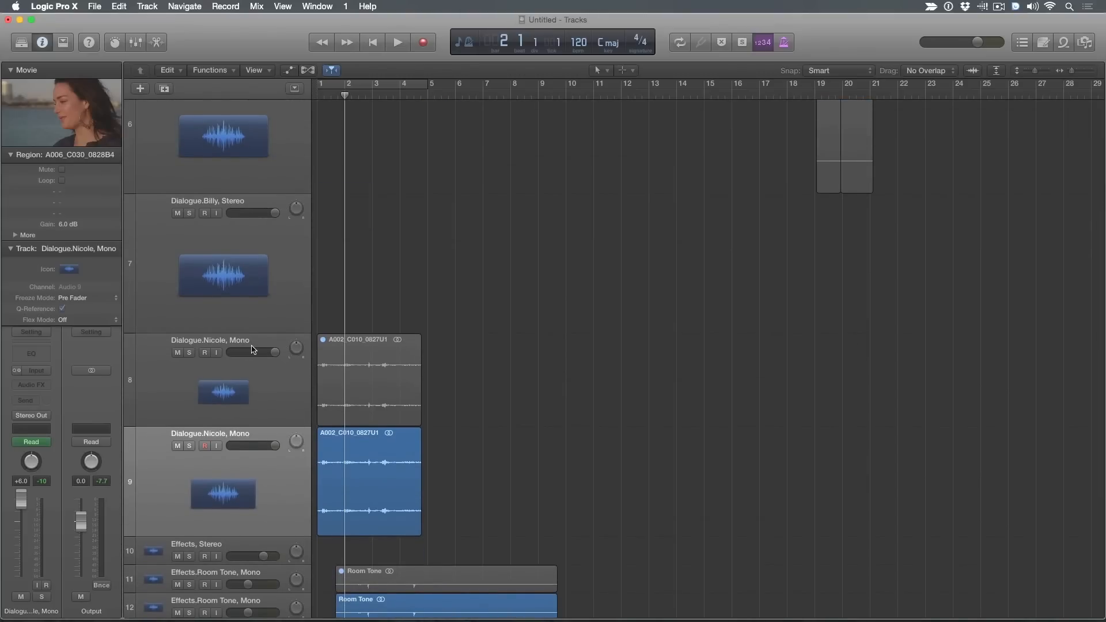
mouse_move(261, 344)
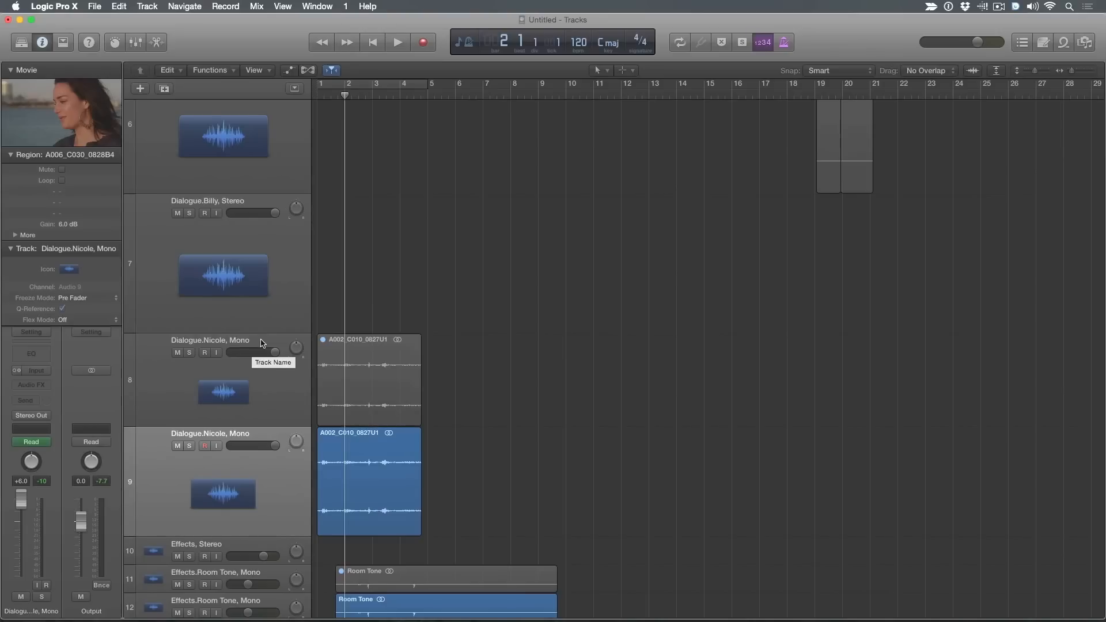
mouse_move(300, 361)
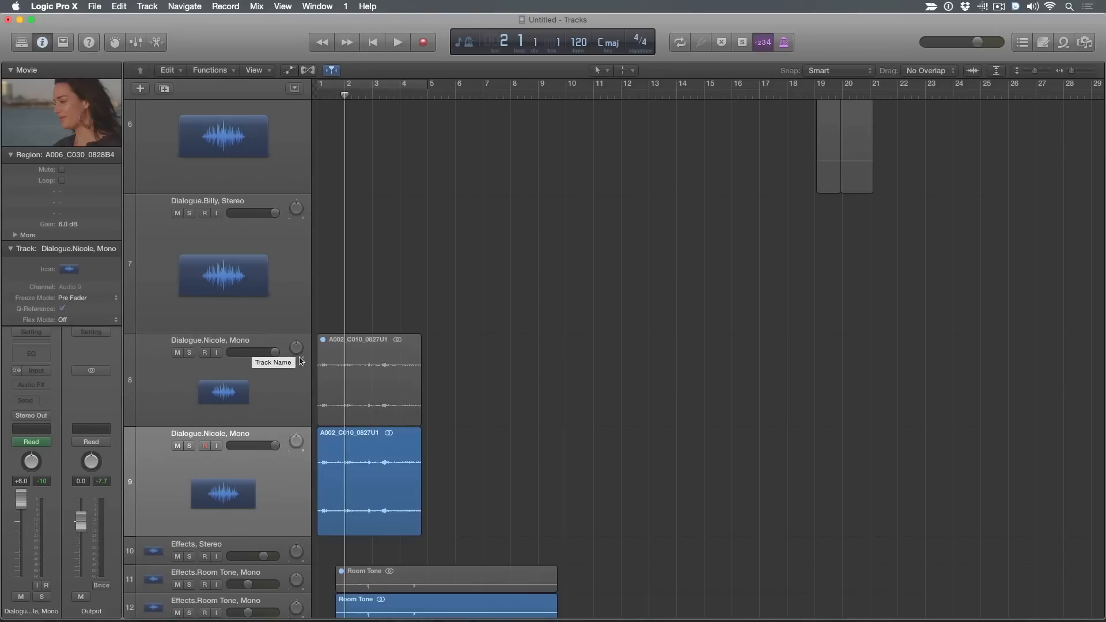
mouse_move(418, 366)
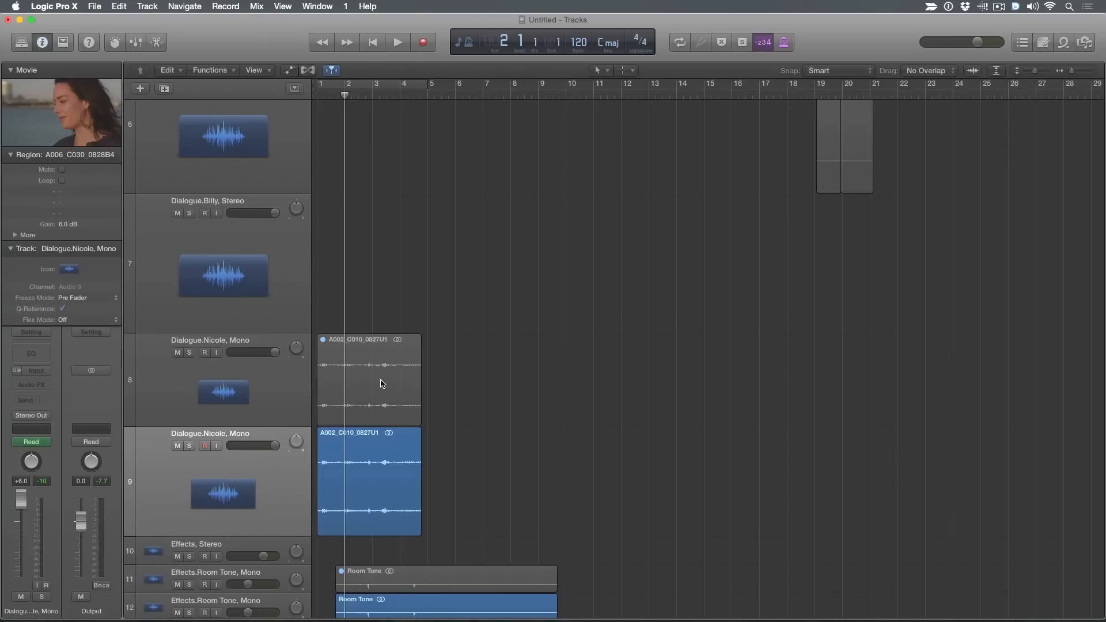
mouse_move(360, 369)
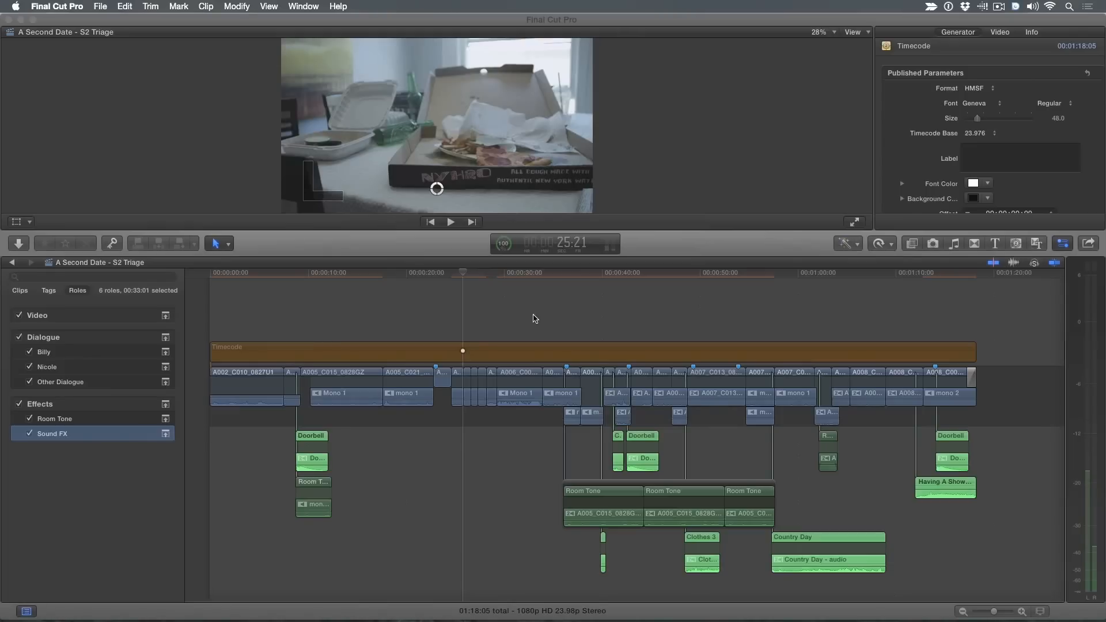
Launch X2Pro Audio Convert from the Dock over the Final Cut Pro timeline
left_click(535, 272)
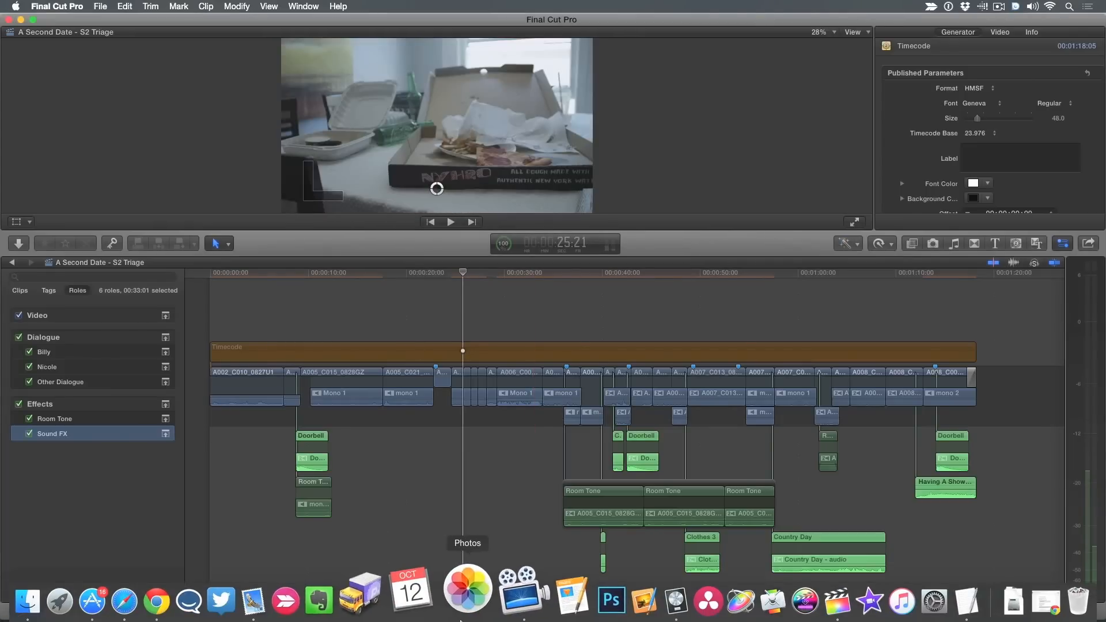
mouse_move(753, 585)
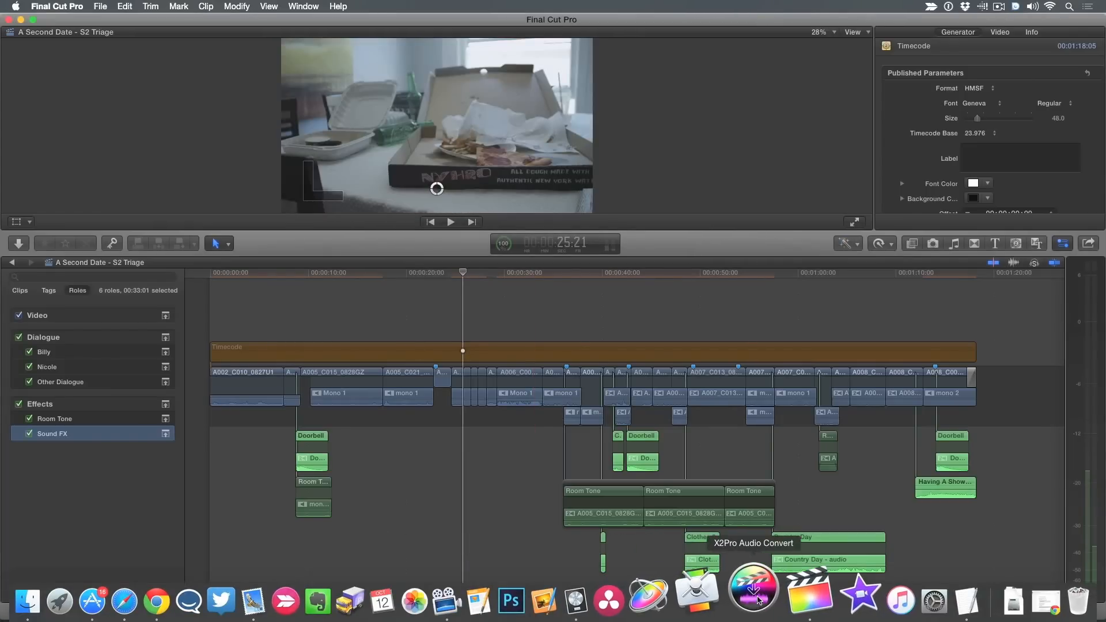
left_click(752, 589)
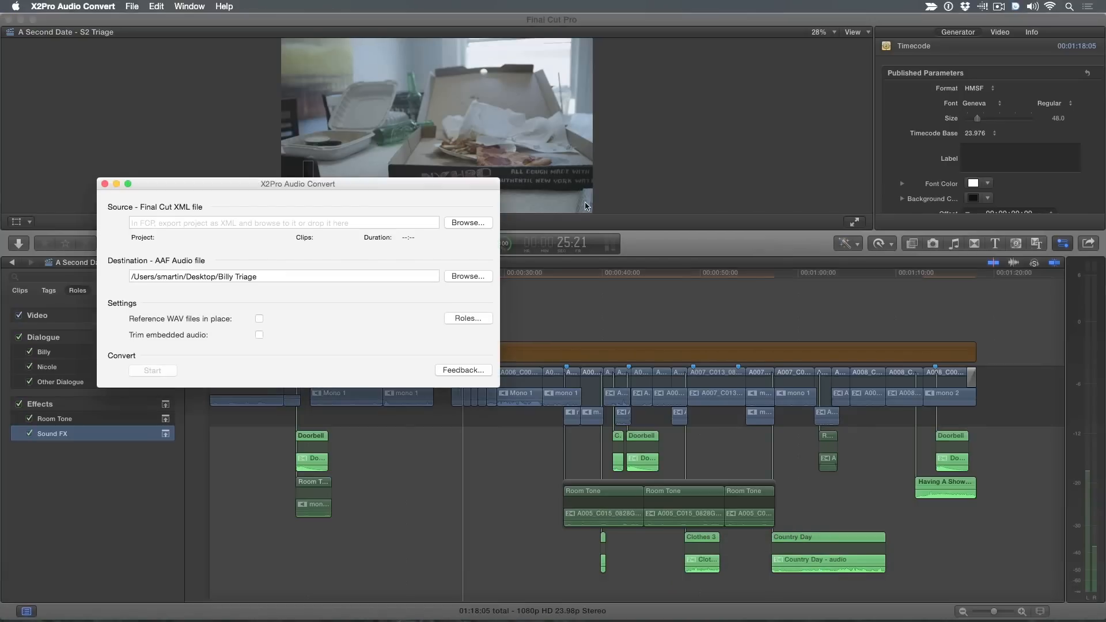
mouse_move(370, 187)
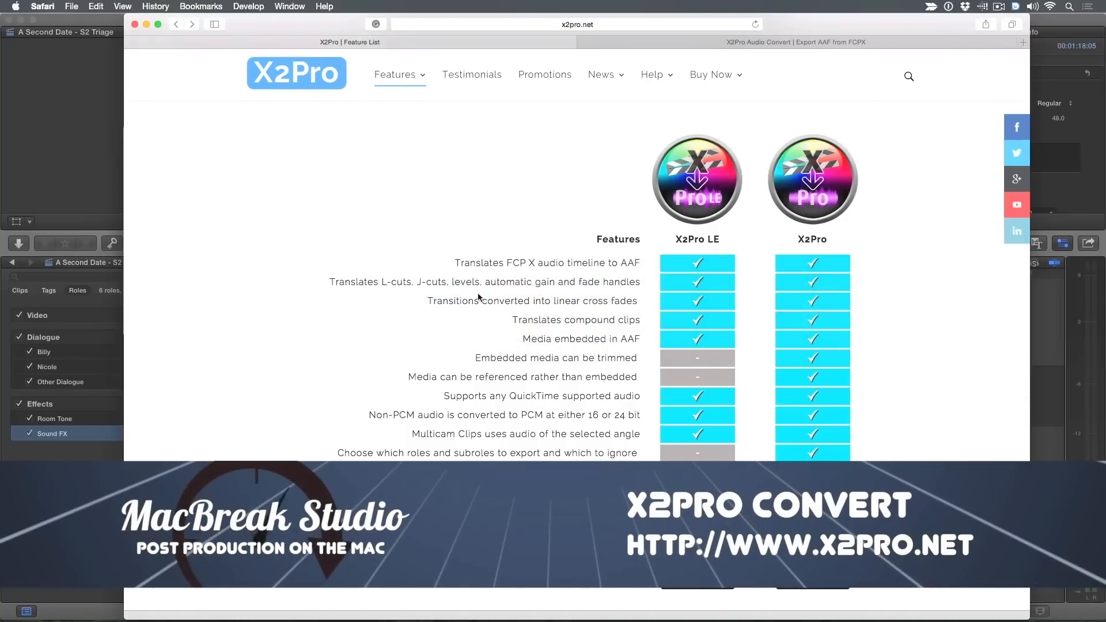
Scroll the X2Pro LE versus X2Pro feature comparison down to the end of the table
scroll("down", 3)
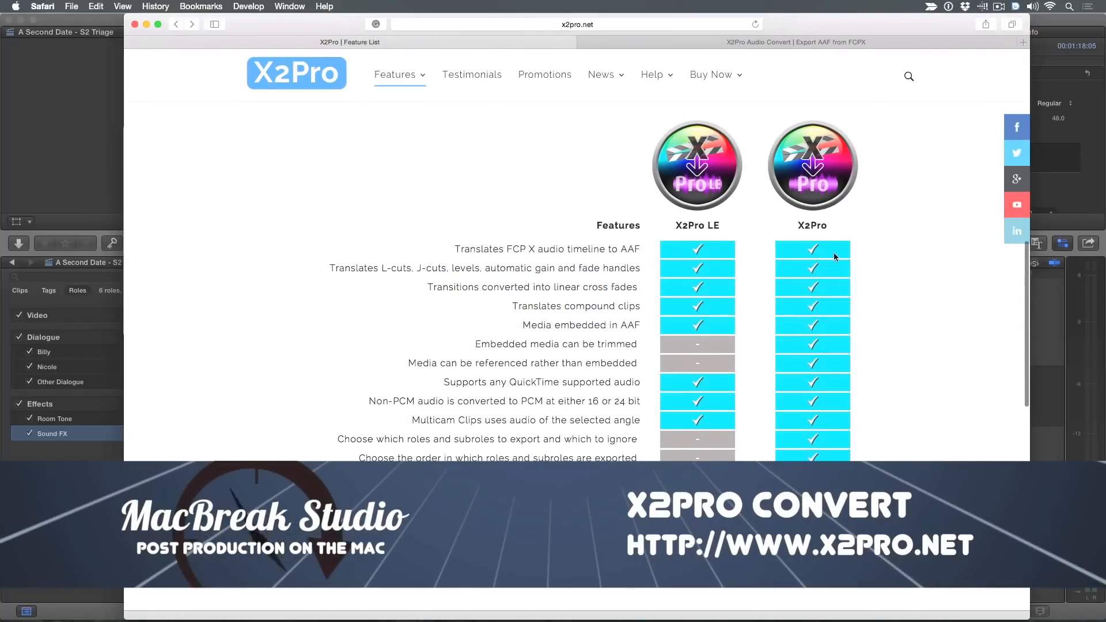
scroll("down", 3)
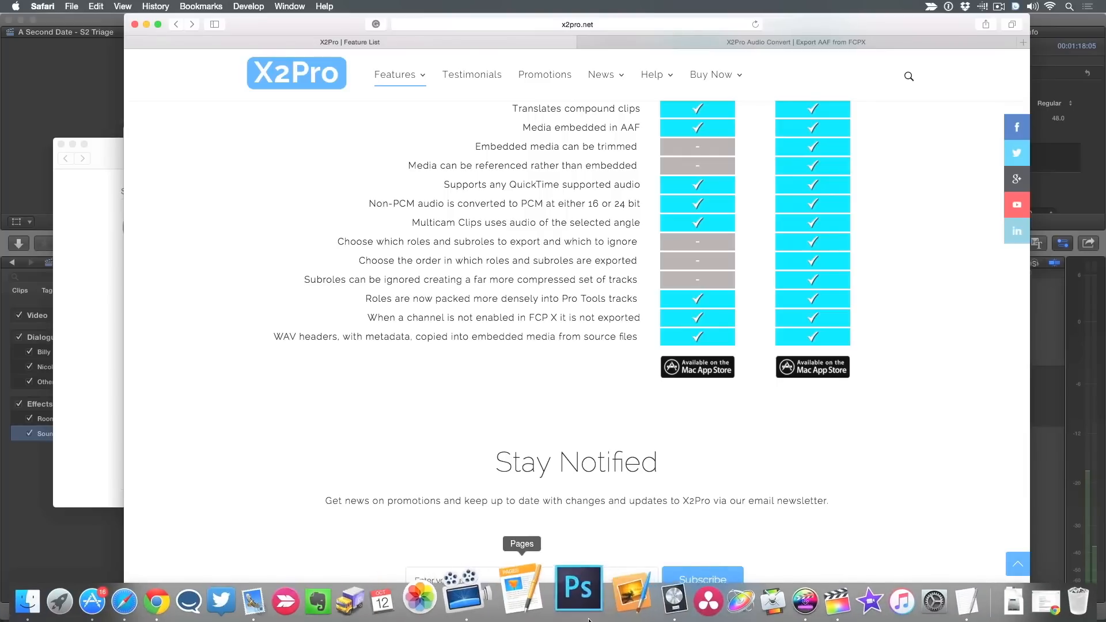
mouse_move(769, 608)
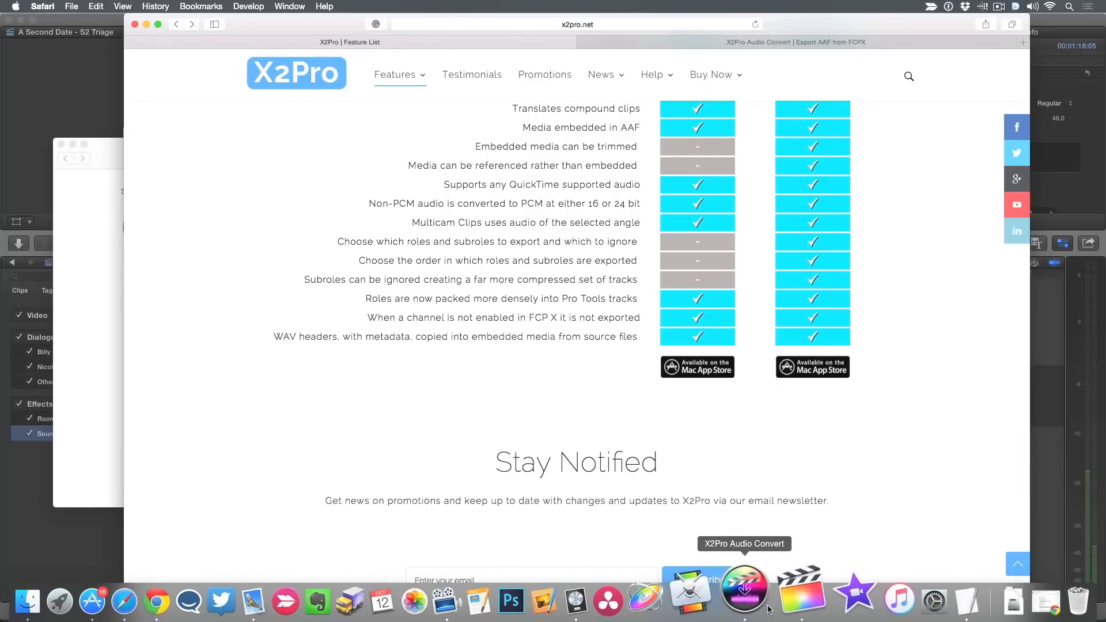
Load 'A Second Date - S2 Triage.fcpxml' from the 2ns Date Mix folder as the conversion source
left_click(743, 587)
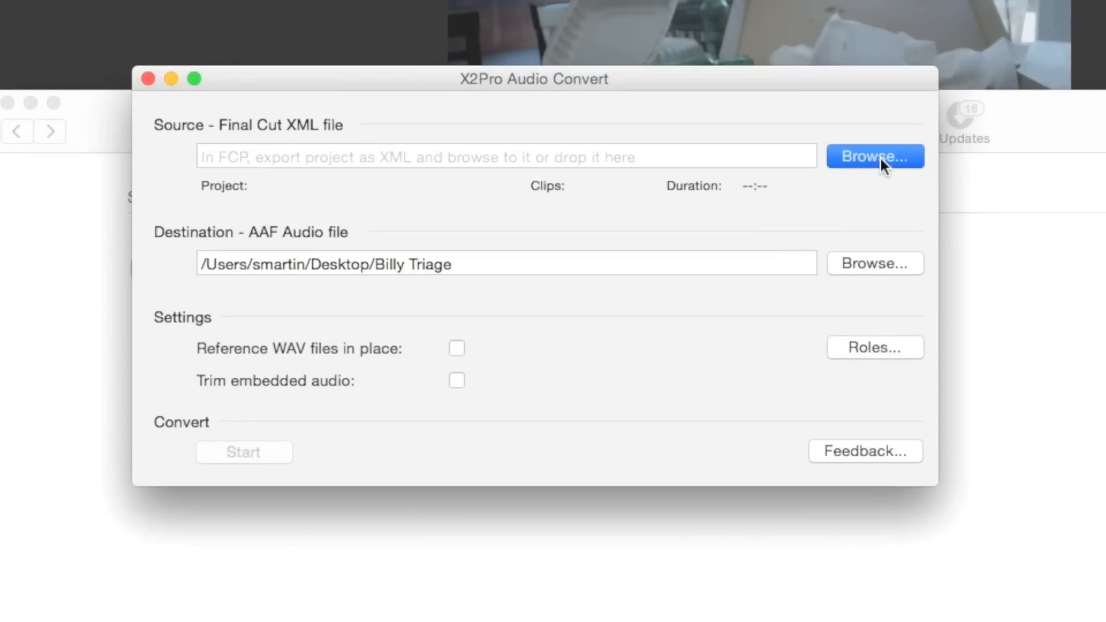
left_click(874, 156)
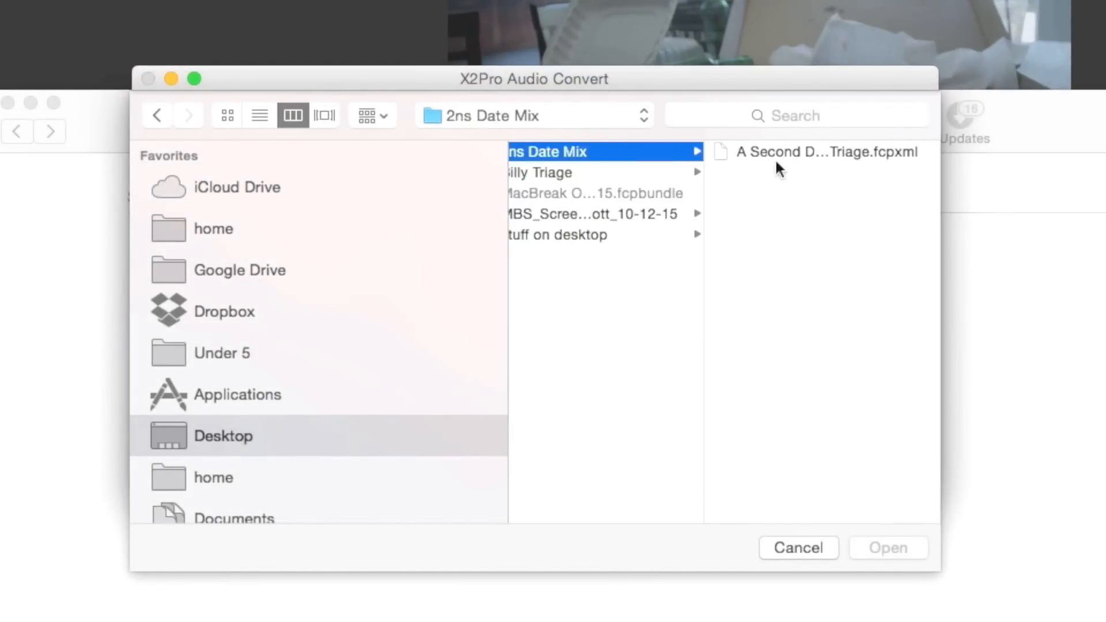
left_click(825, 152)
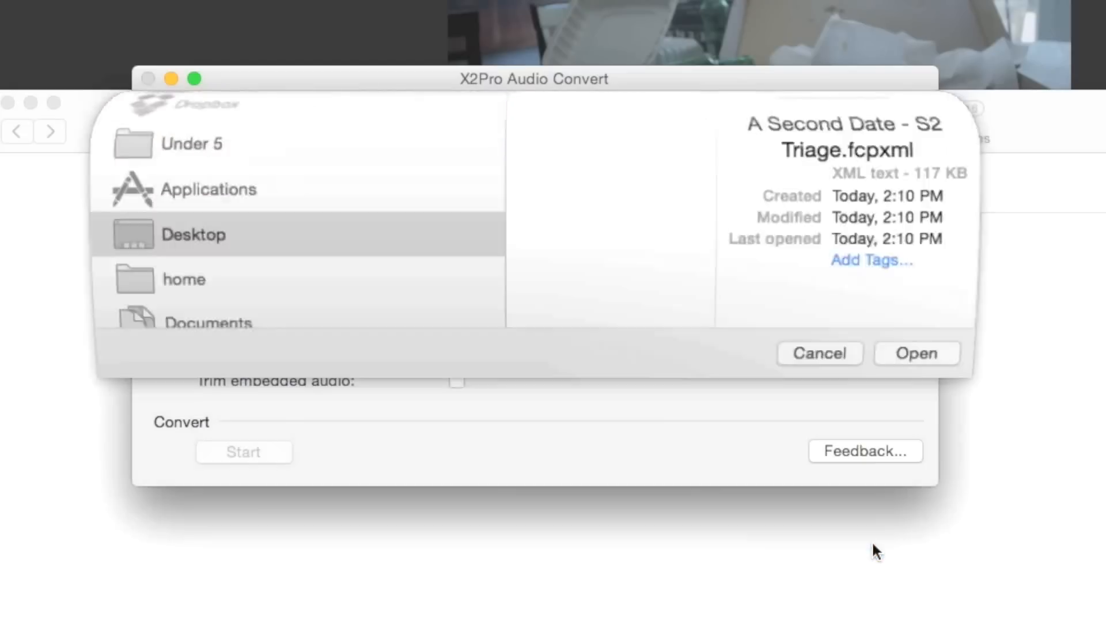
left_click(916, 353)
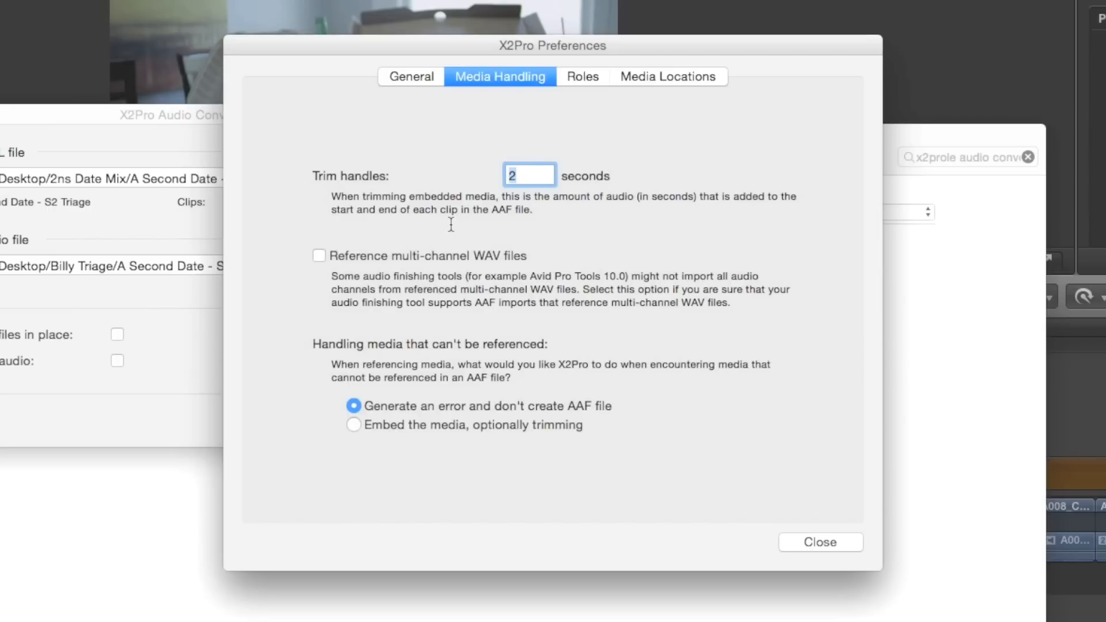
Set 5-second trim handles under Media Handling and keep sub-roles on separate tracks under Roles
type("5")
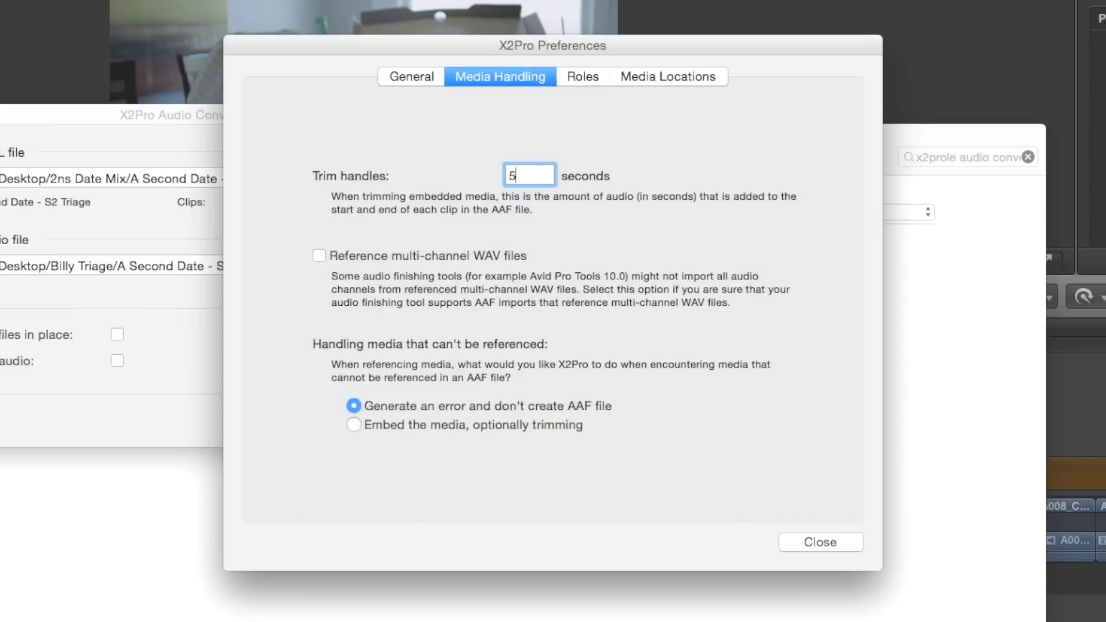
left_click(582, 76)
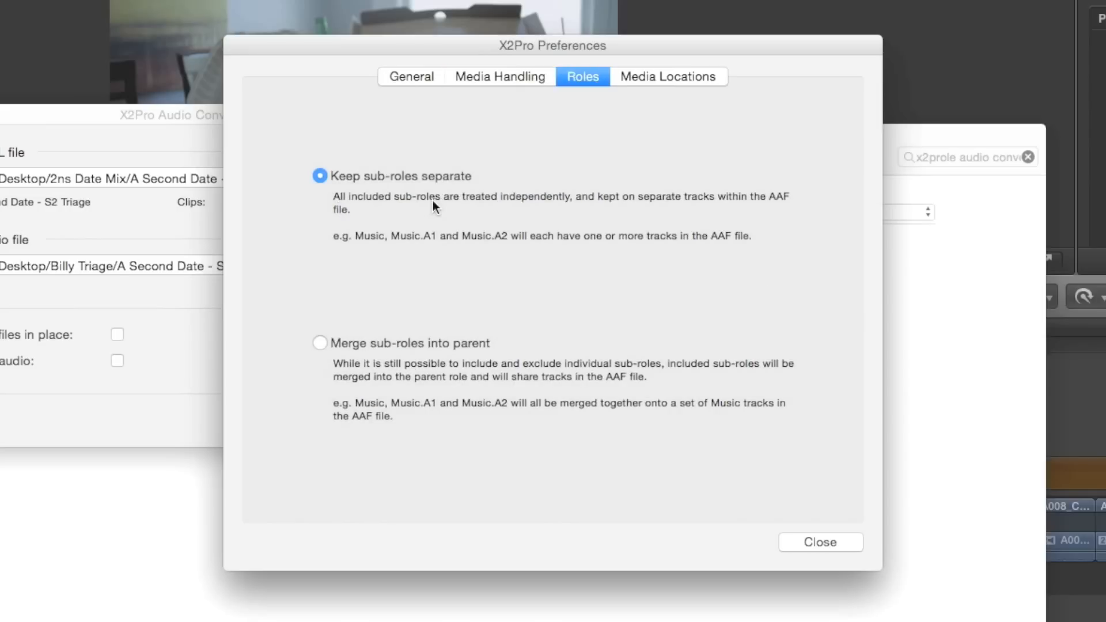
left_click(819, 541)
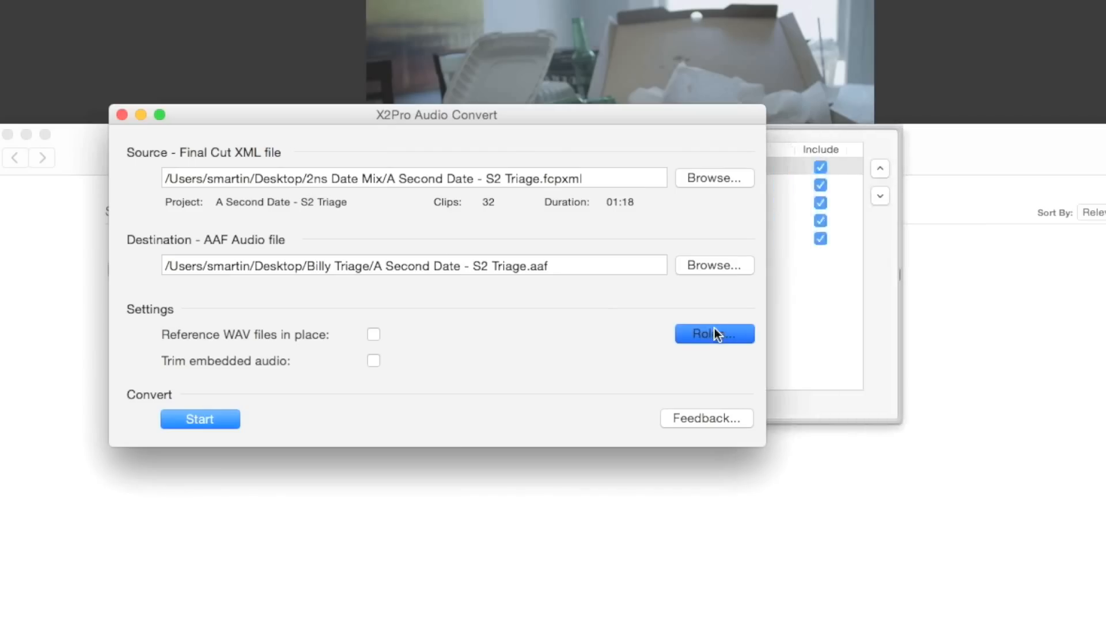
Review the Roles list, confirming all five dialogue and effects roles are included
left_click(714, 333)
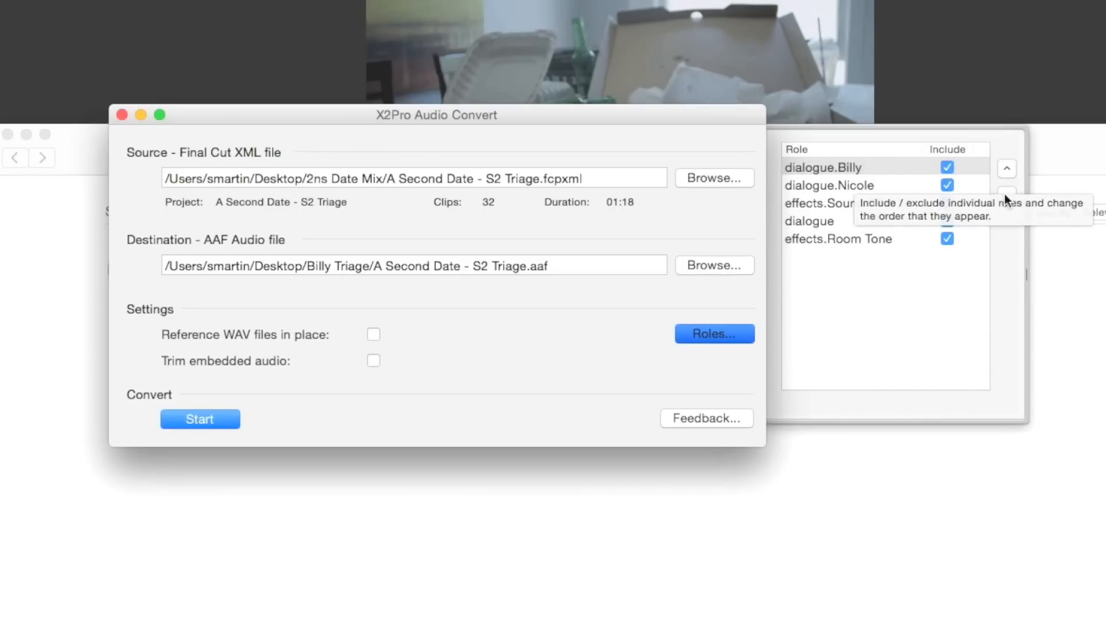
left_click(1007, 196)
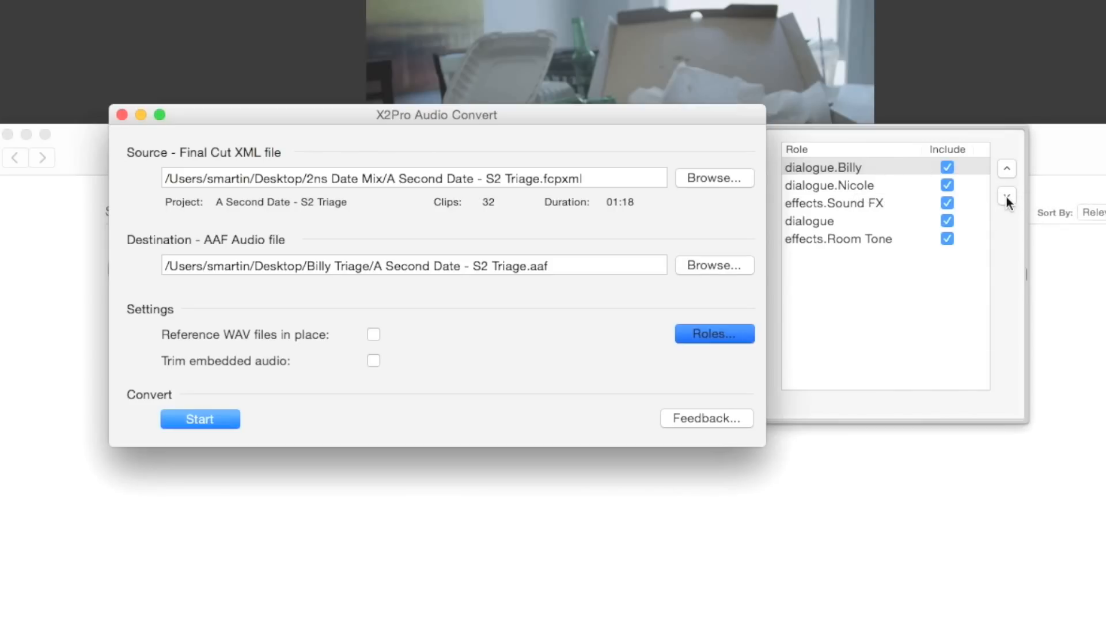
left_click(1008, 196)
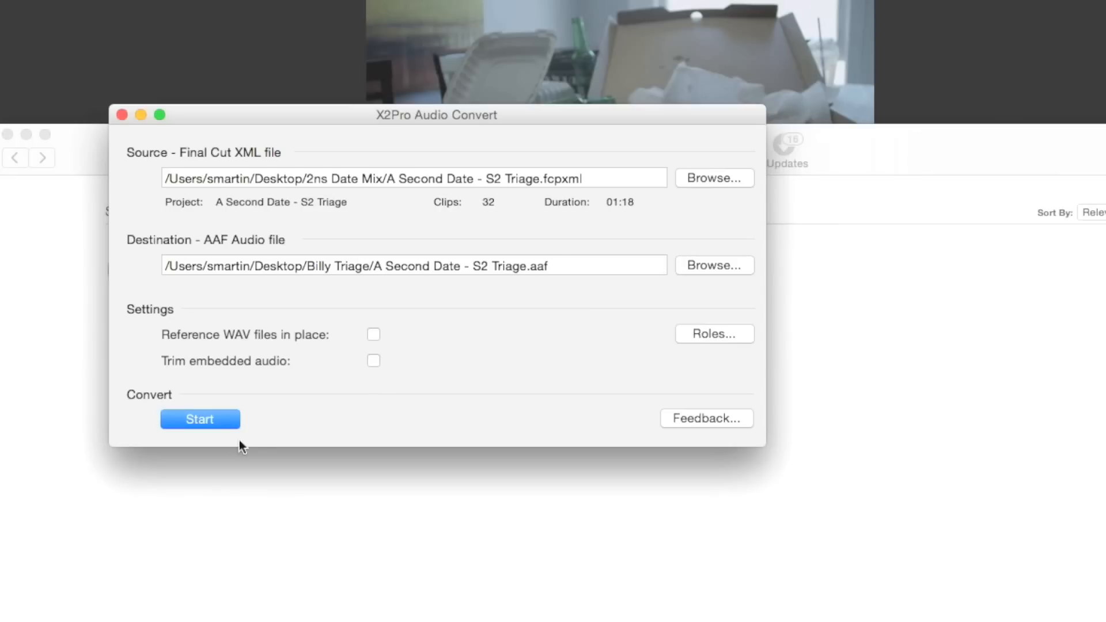
Run the conversion to produce 'A Second Date - S2 Triage.aaf' in the Billy Triage folder
left_click(200, 420)
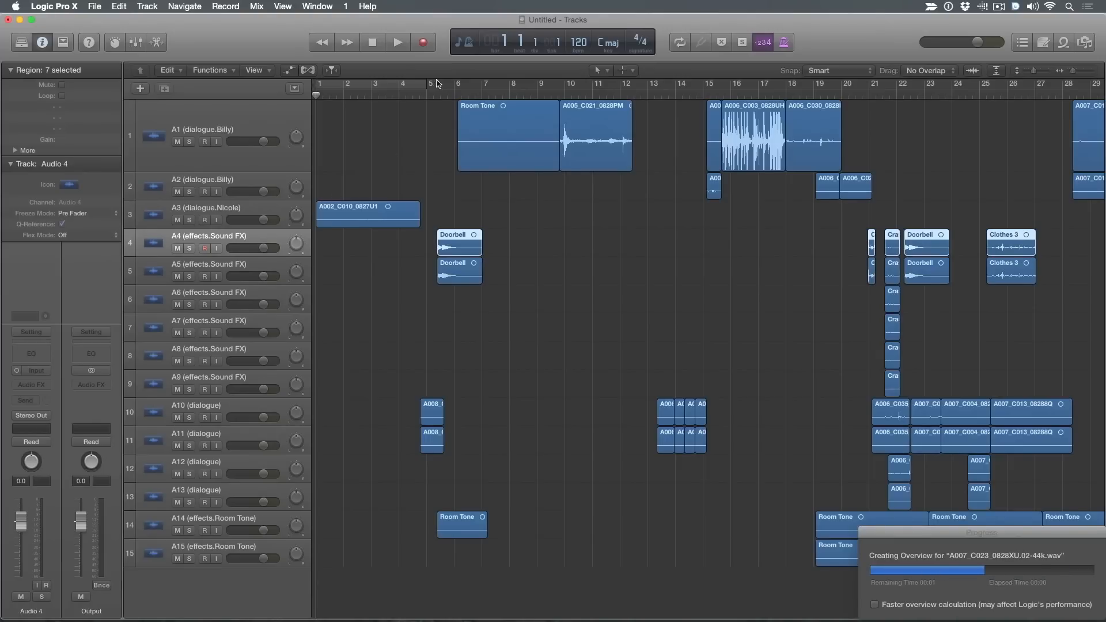
Audition the imported role-named tracks, playing from around bar 5 and bar 21
left_click(397, 41)
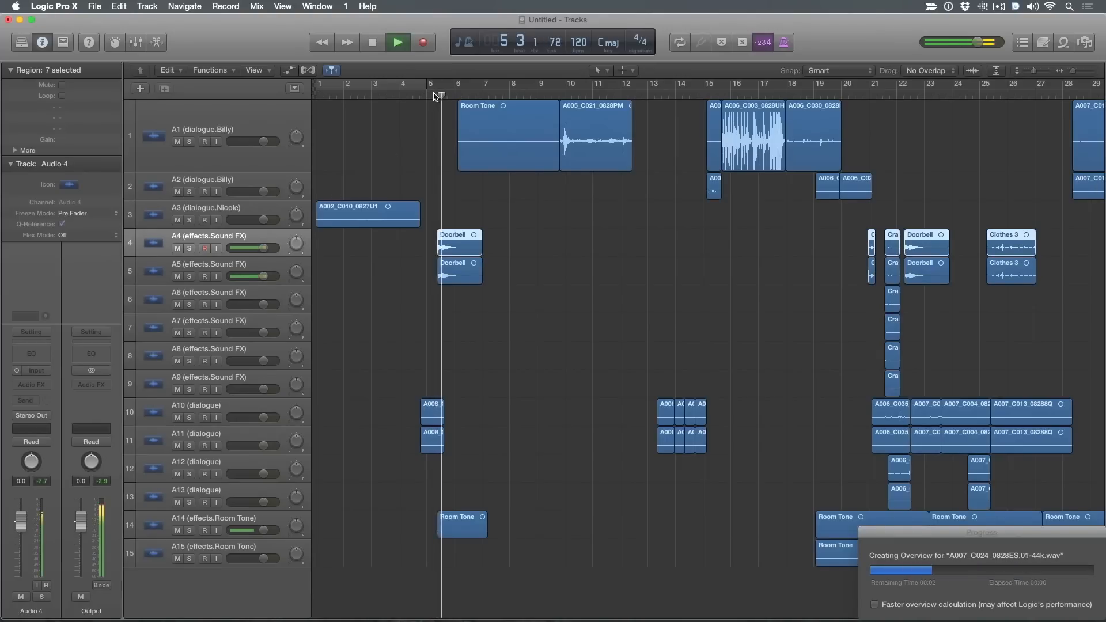
left_click(866, 83)
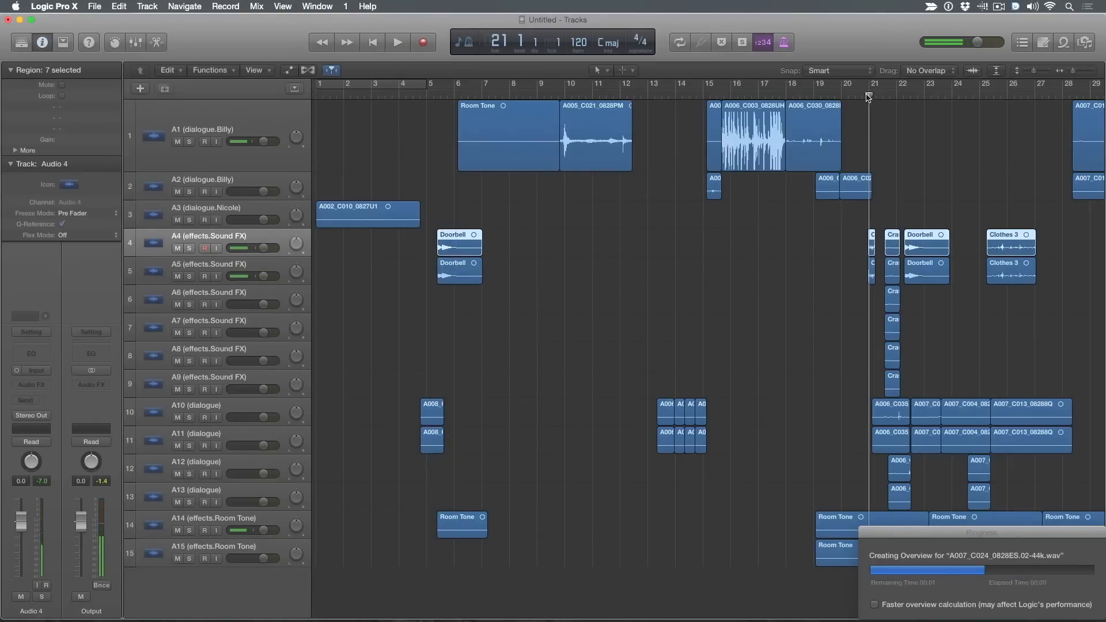
left_click(398, 41)
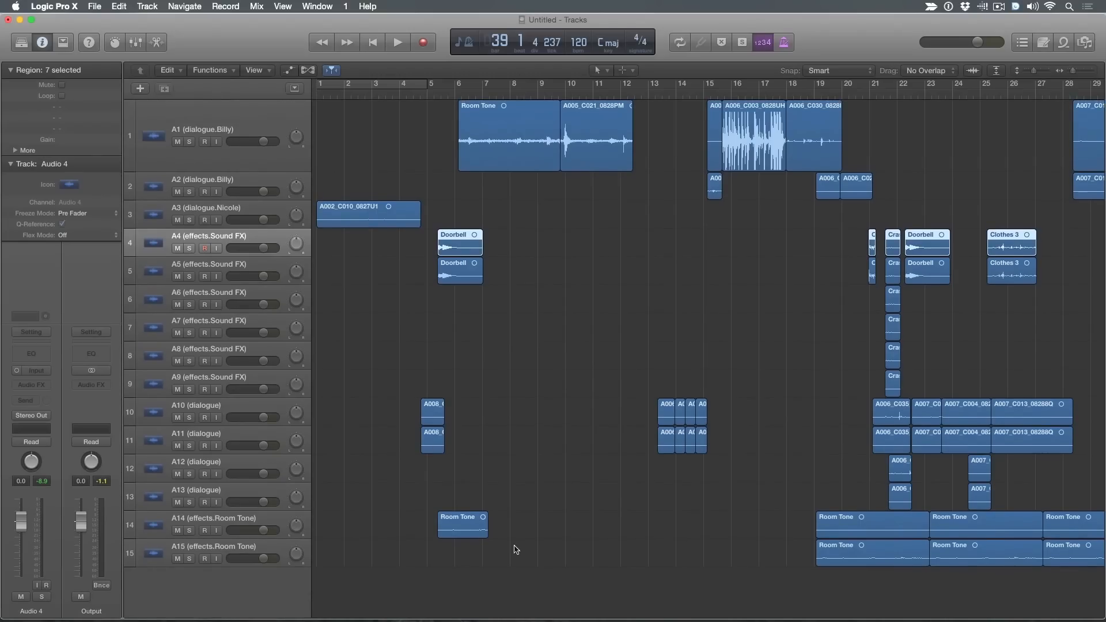
mouse_move(796, 545)
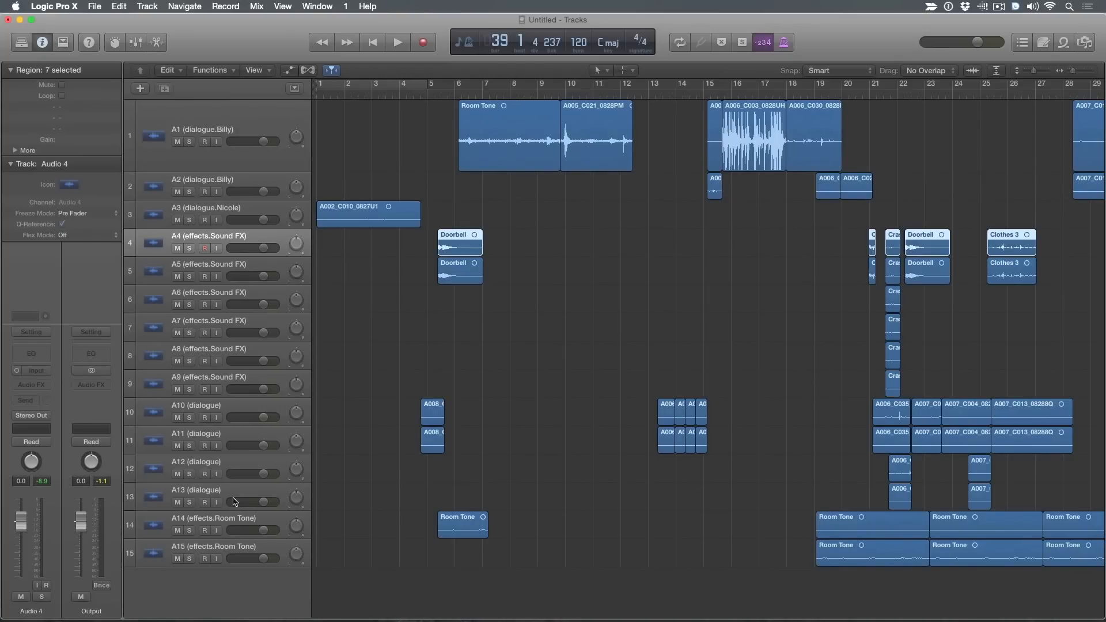
mouse_move(254, 501)
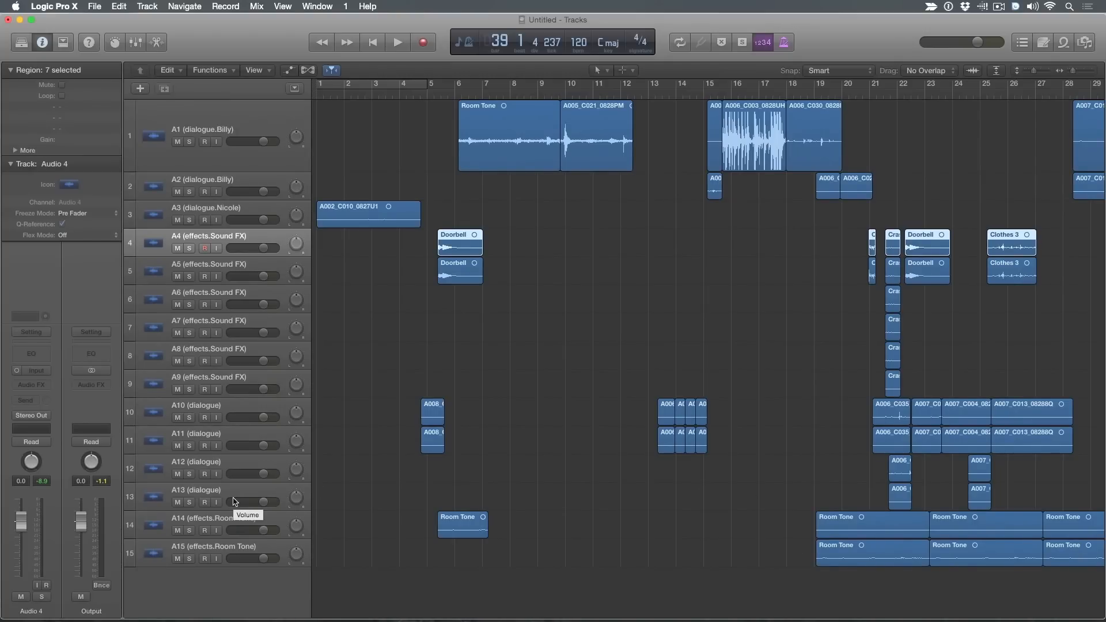